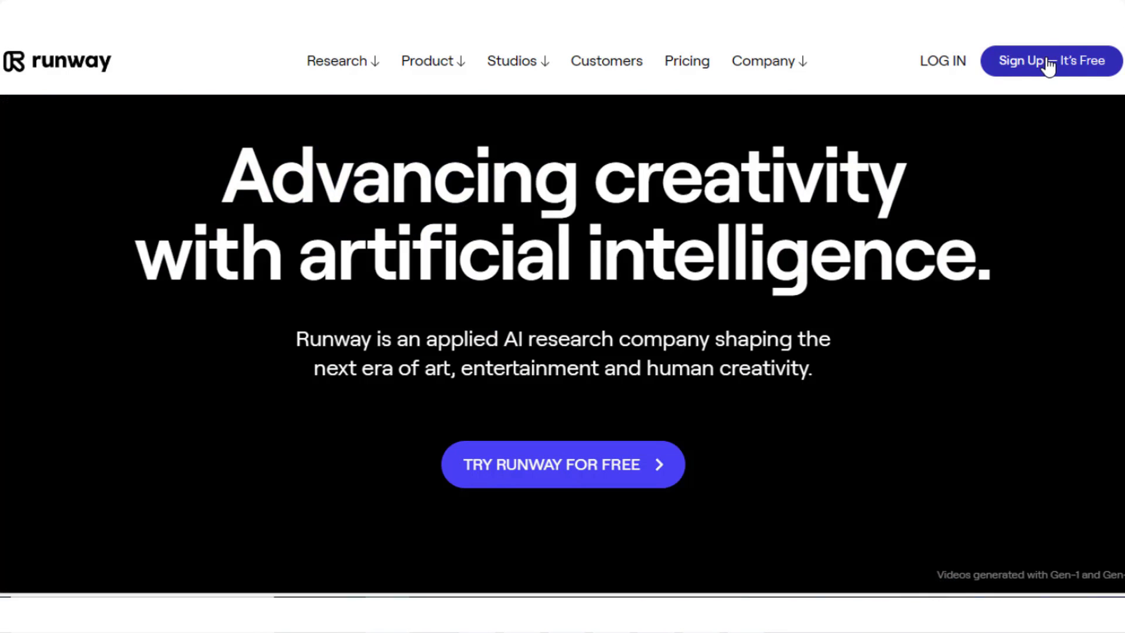
# Step: Enter the workspace from the Runway homepage and land on the Home dashboard
pyautogui.click(1051, 60)
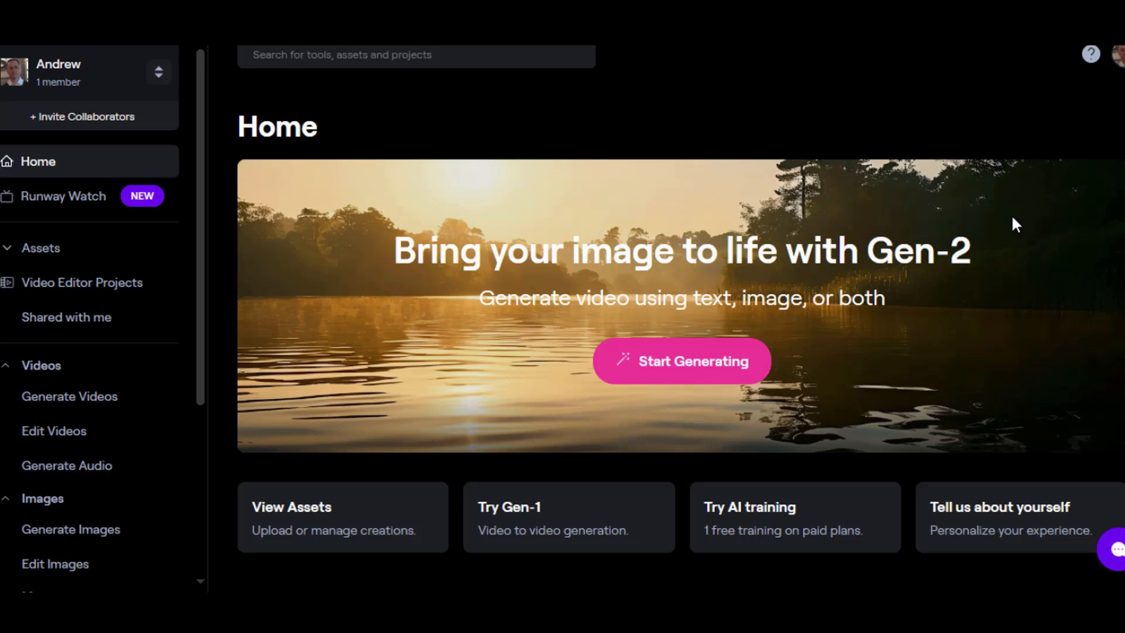
pyautogui.moveTo(1027, 219)
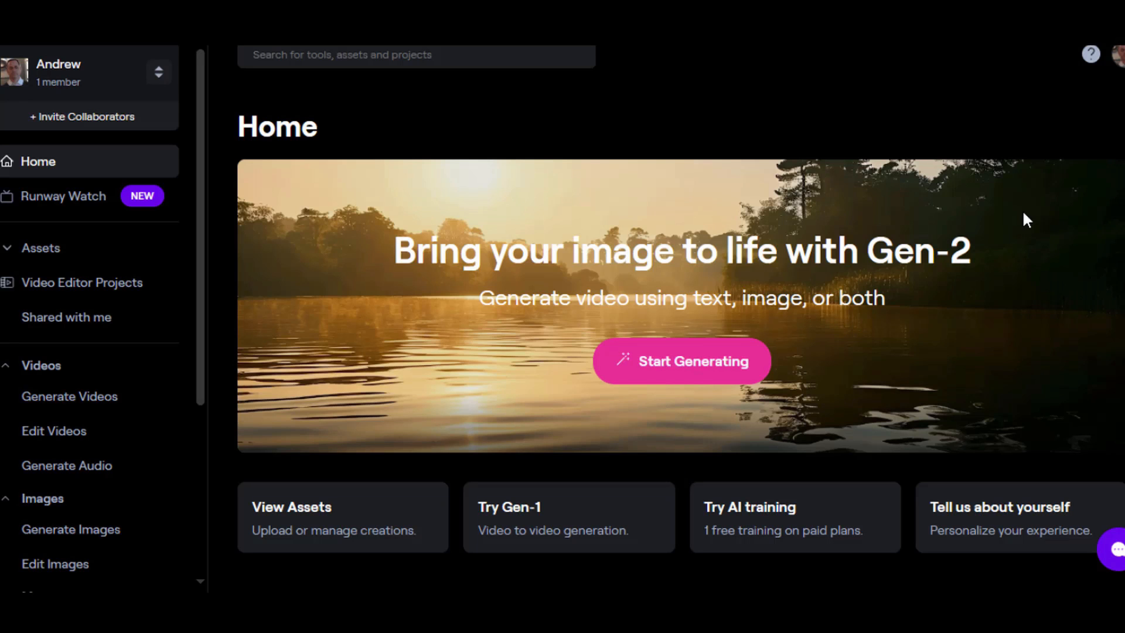
pyautogui.click(40, 248)
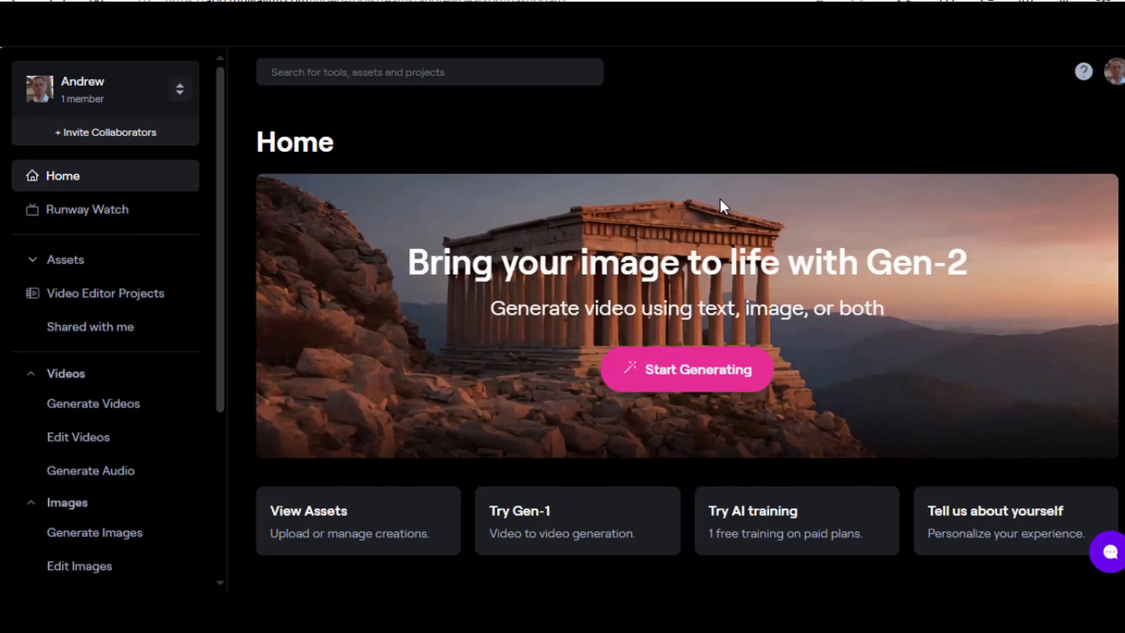
pyautogui.scroll(-3)
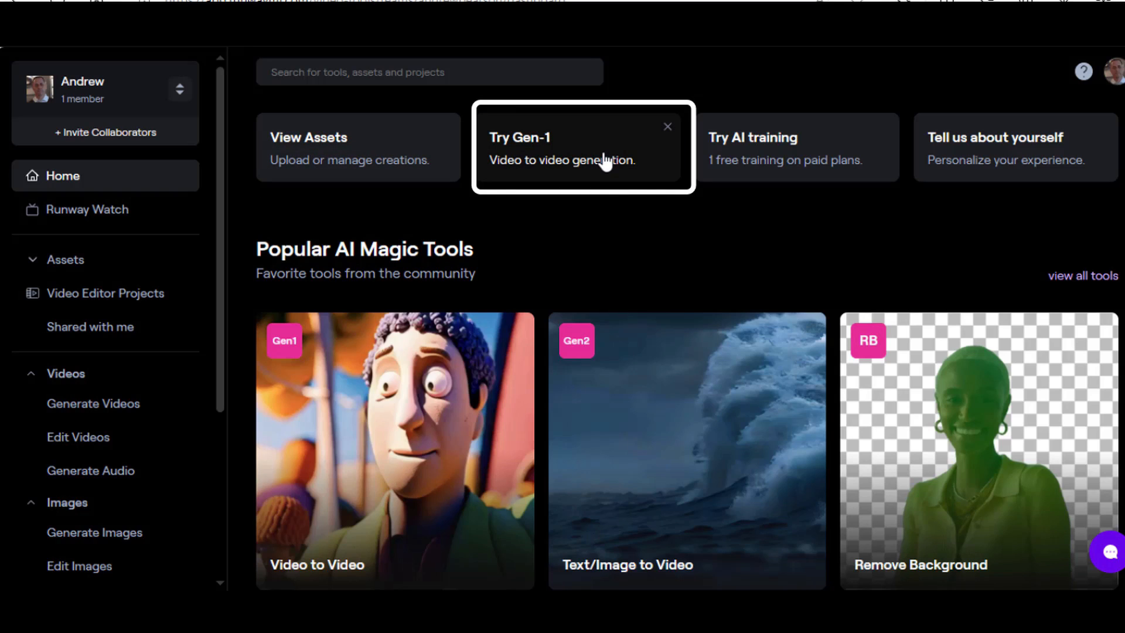
pyautogui.moveTo(616, 151)
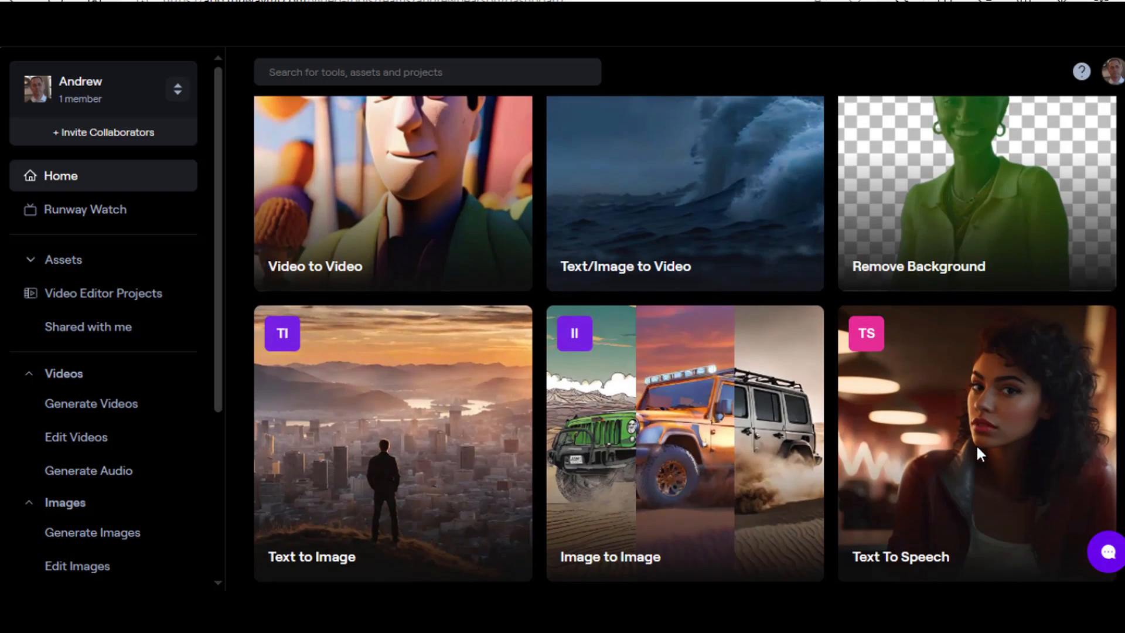
pyautogui.moveTo(376, 472)
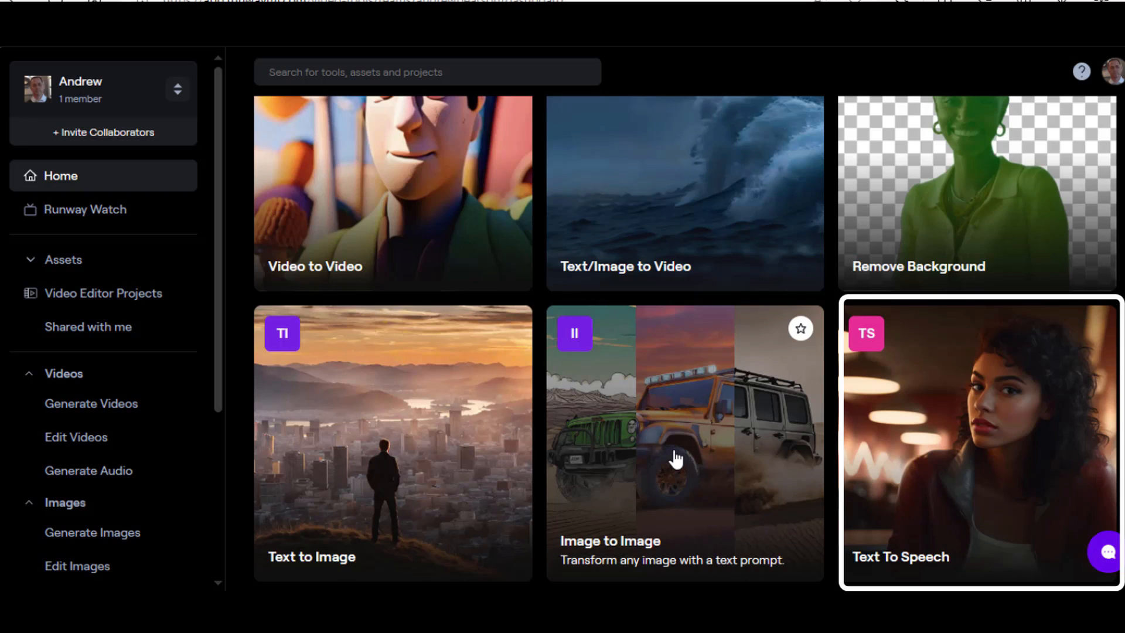
pyautogui.moveTo(981, 475)
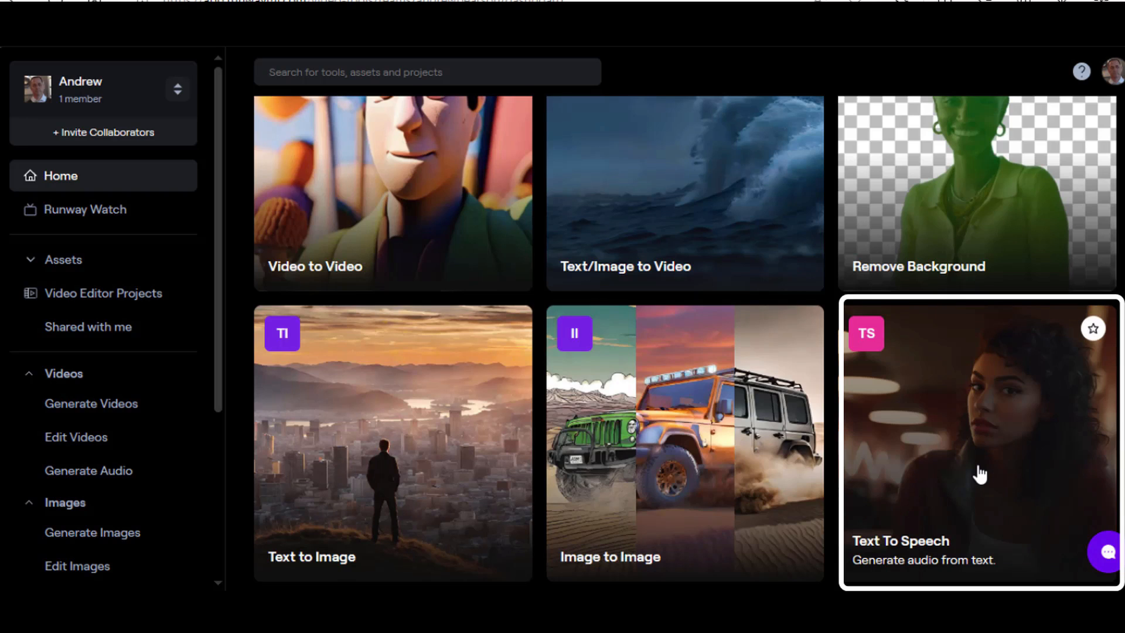
pyautogui.moveTo(989, 463)
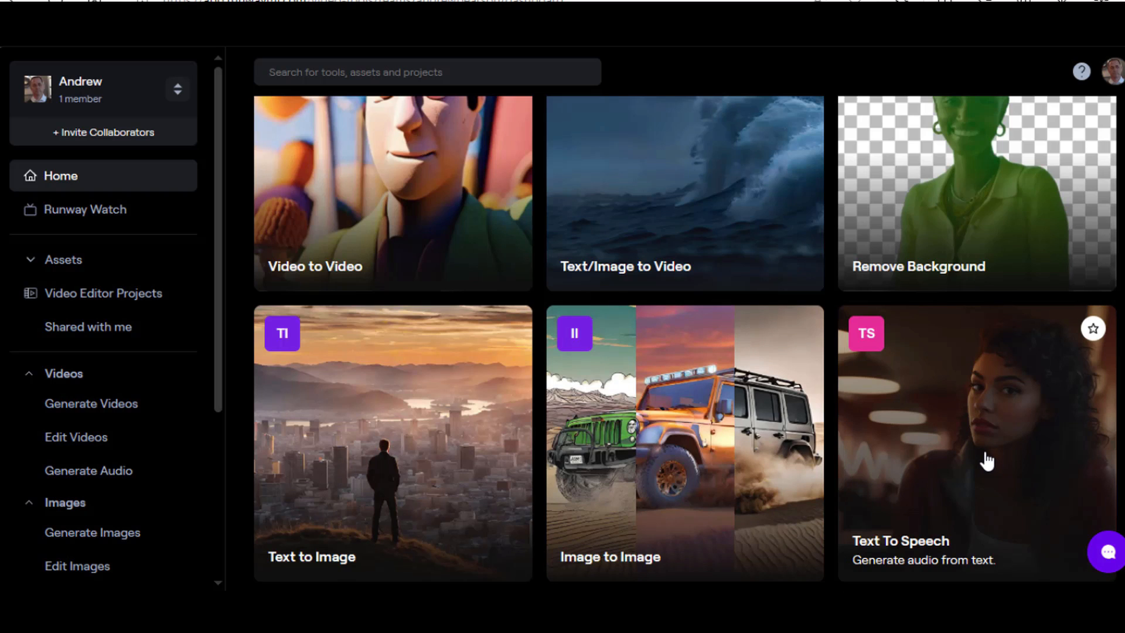
pyautogui.scroll(-3)
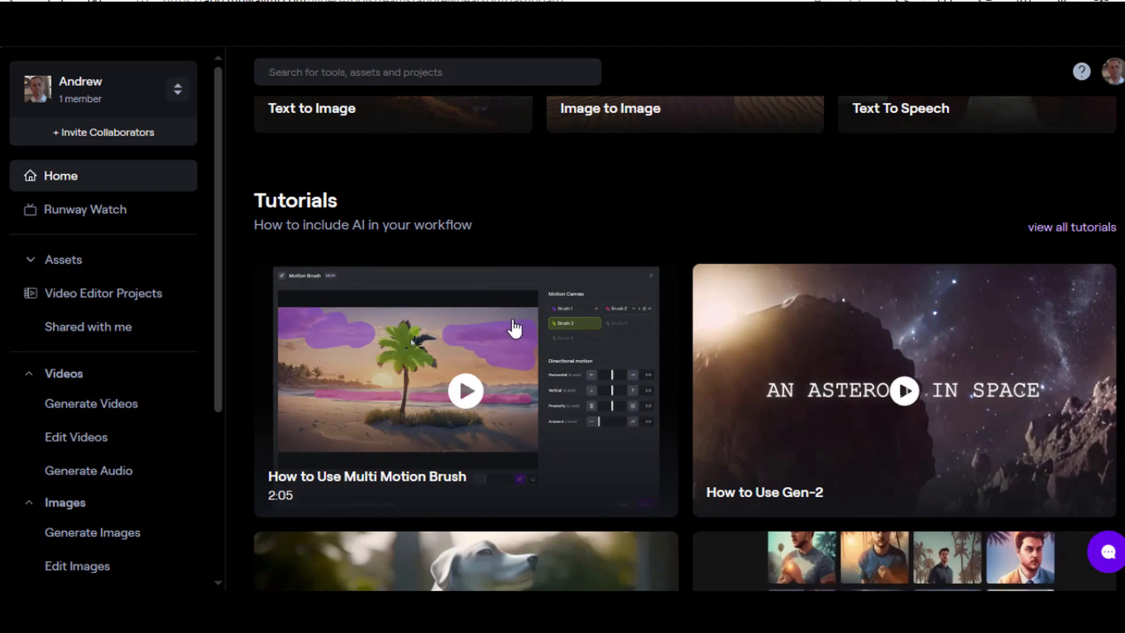
pyautogui.scroll(-3)
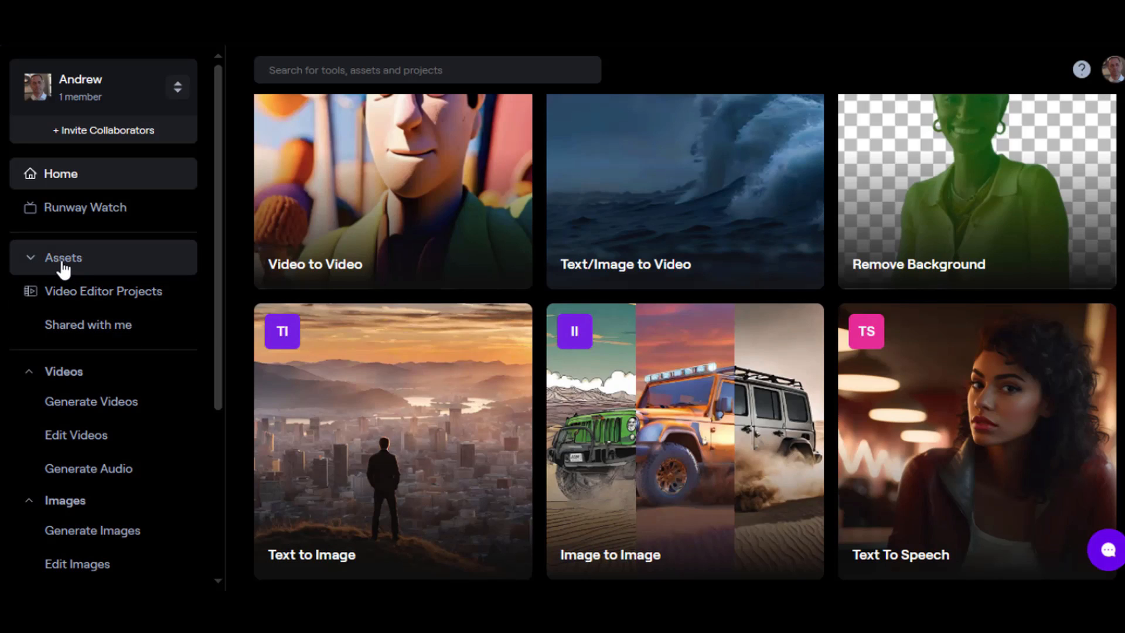
# Step: Find and preview the black-and-white Fellini film still in the Assets library
pyautogui.click(64, 258)
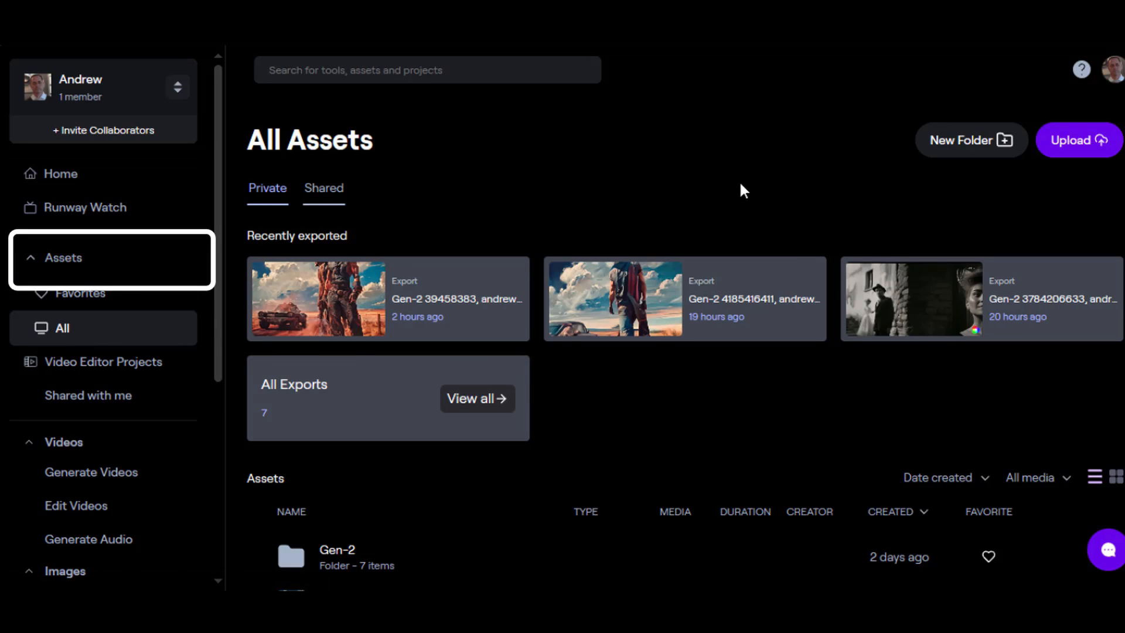
pyautogui.scroll(-3)
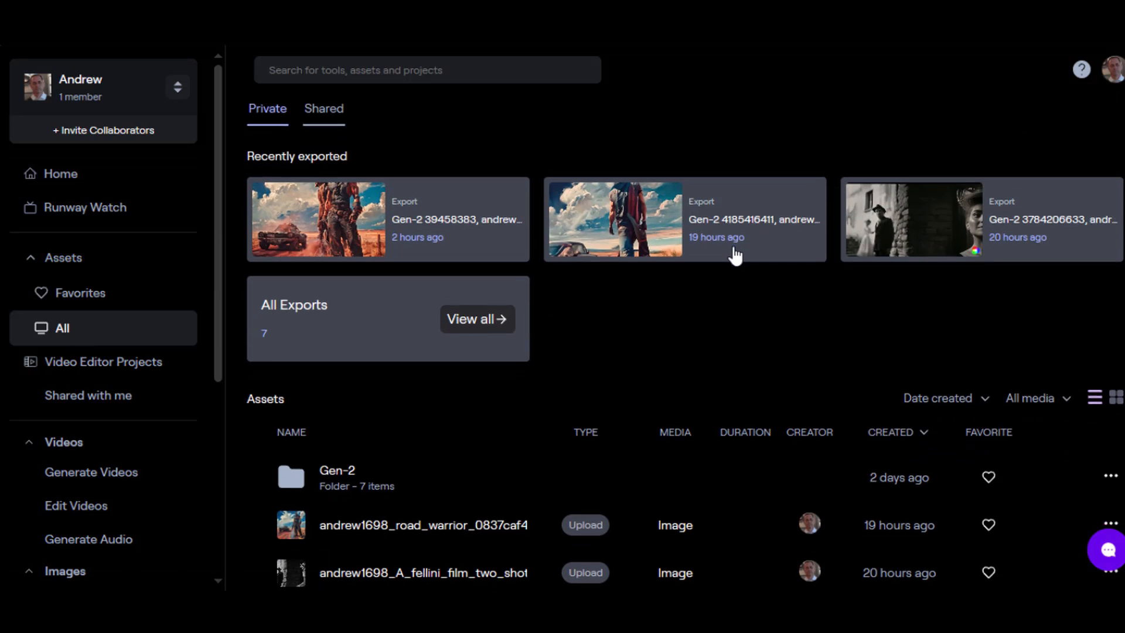
pyautogui.scroll(-3)
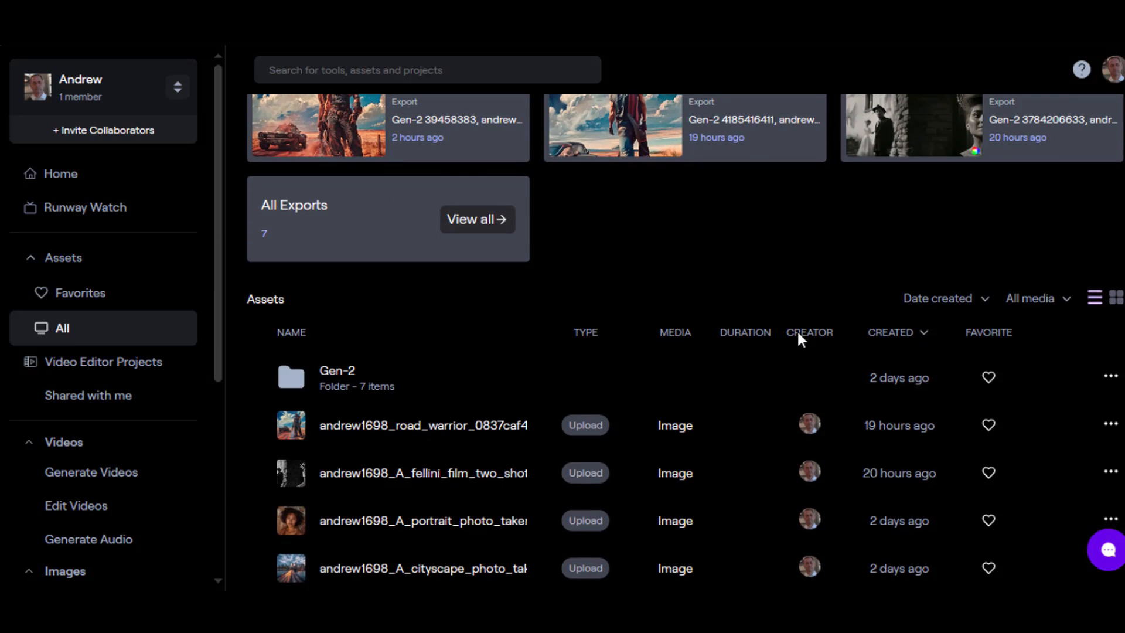
pyautogui.click(424, 472)
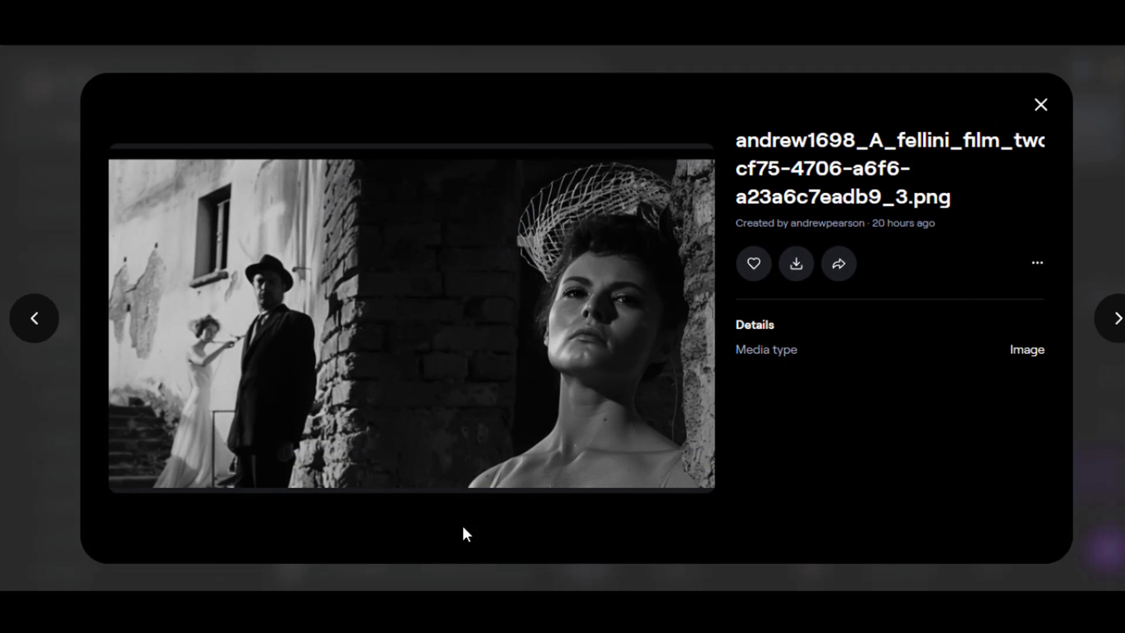
pyautogui.moveTo(875, 478)
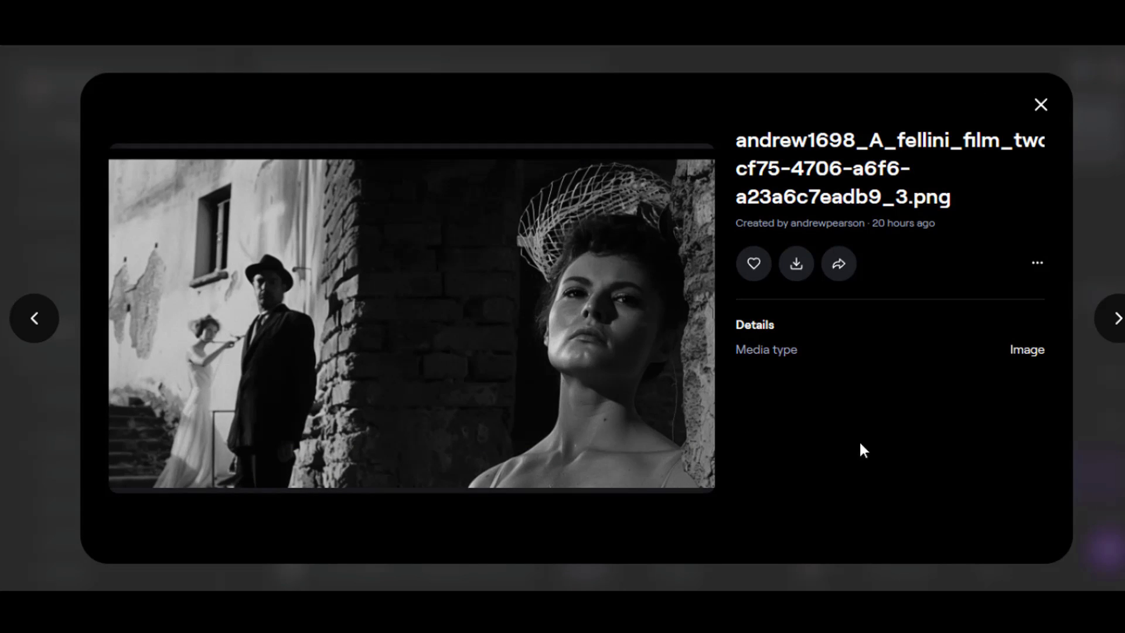
pyautogui.moveTo(1037, 264)
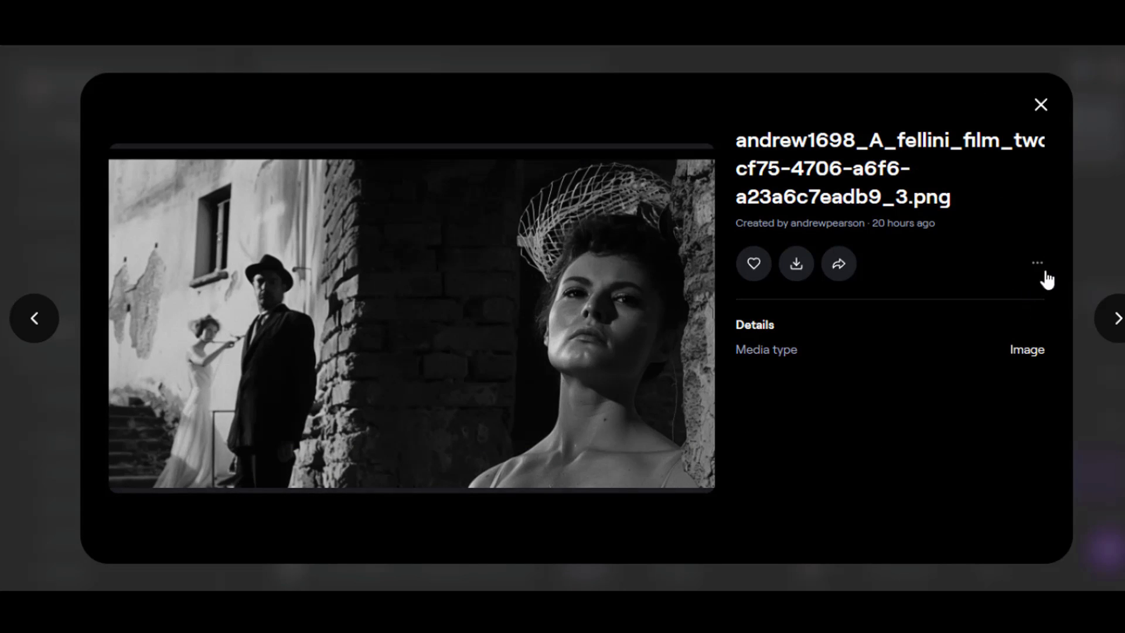
# Step: Send the Fellini still into Gen-2 image-to-video via 'Use in Gen2'
pyautogui.click(1038, 263)
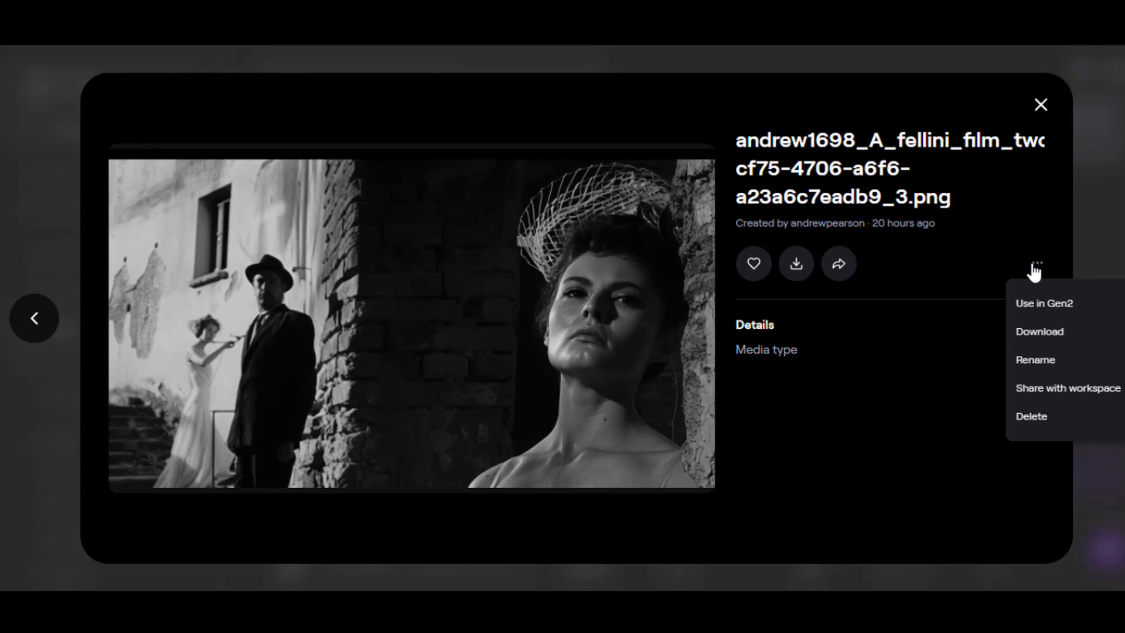
pyautogui.click(1044, 303)
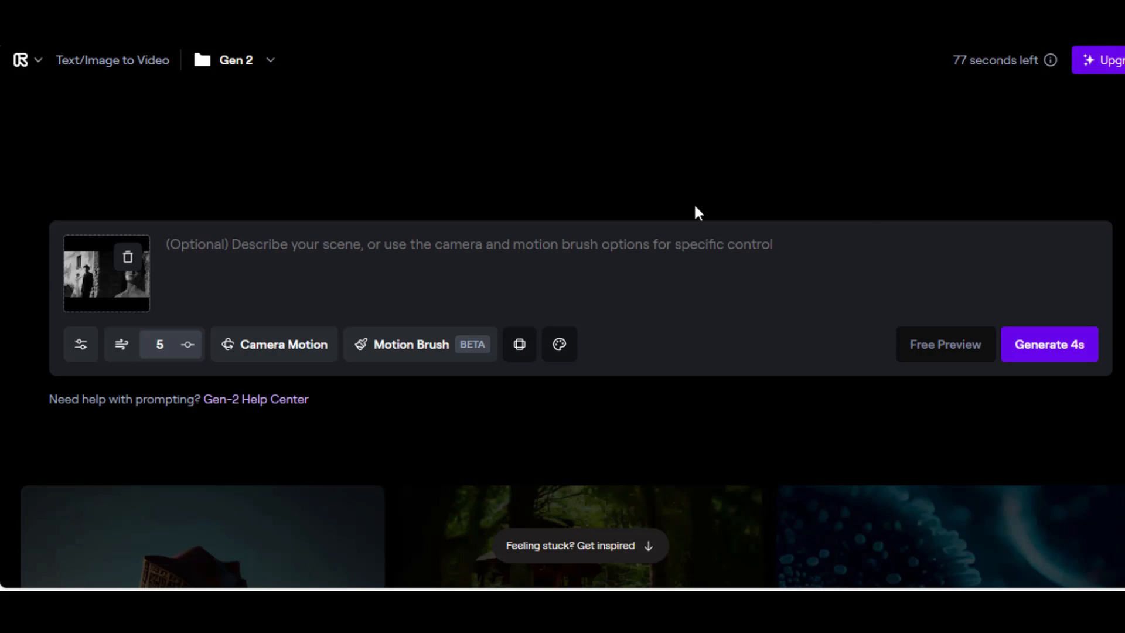
# Step: Set camera motion Horizontal -10.0 and Zoom 9.2, then move on to Motion Brush
pyautogui.click(274, 345)
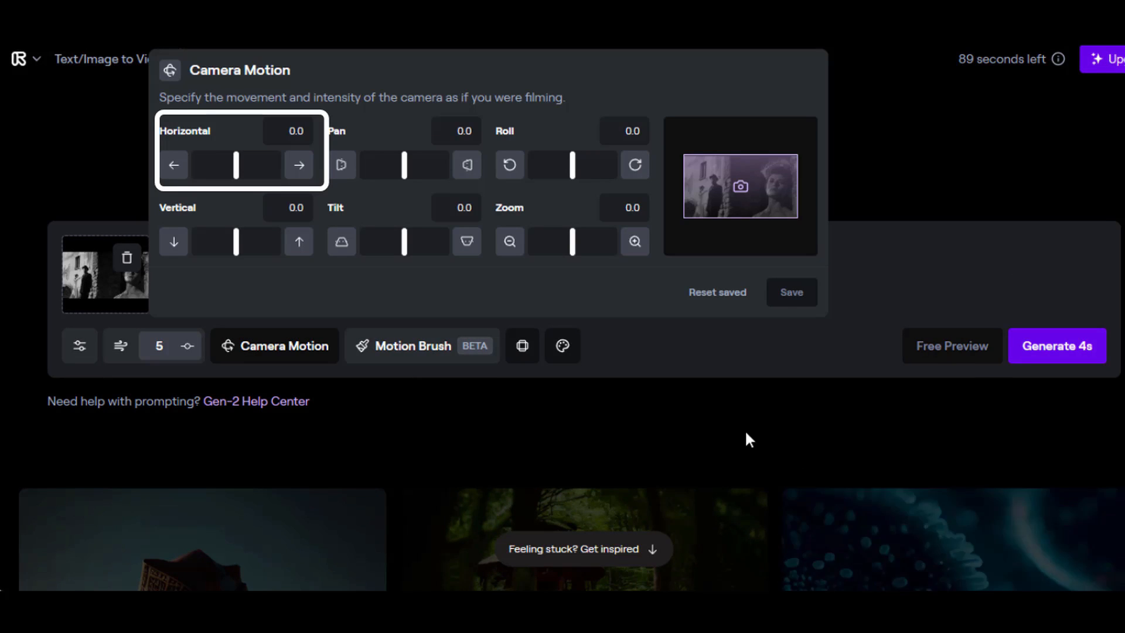
pyautogui.moveTo(237, 165); pyautogui.dragTo(200, 165)
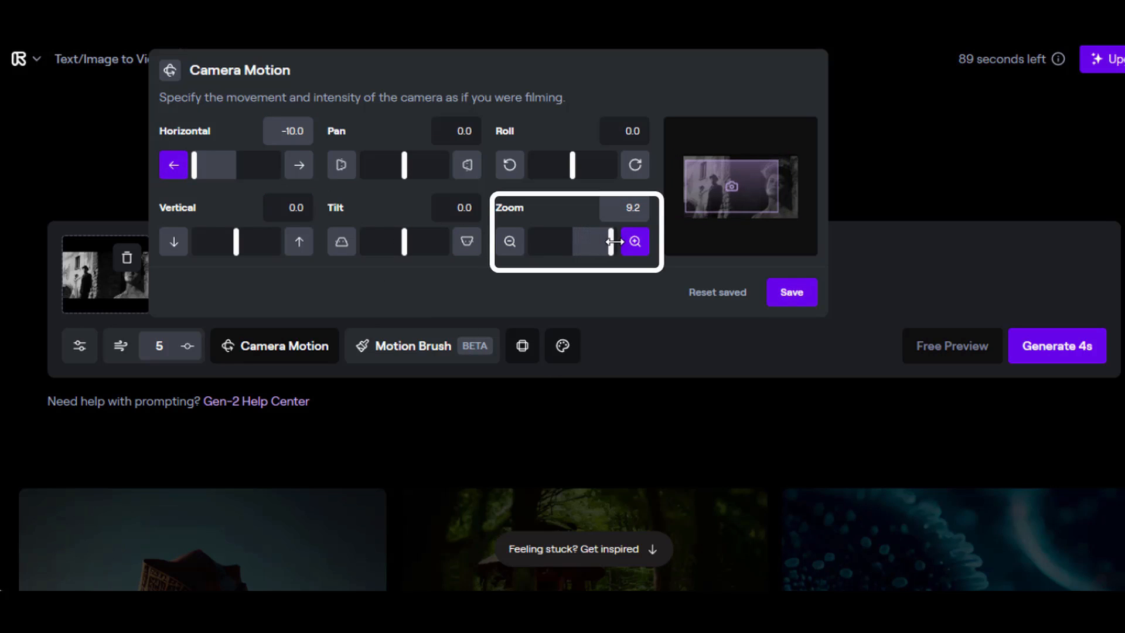
pyautogui.moveTo(611, 241); pyautogui.dragTo(625, 241)
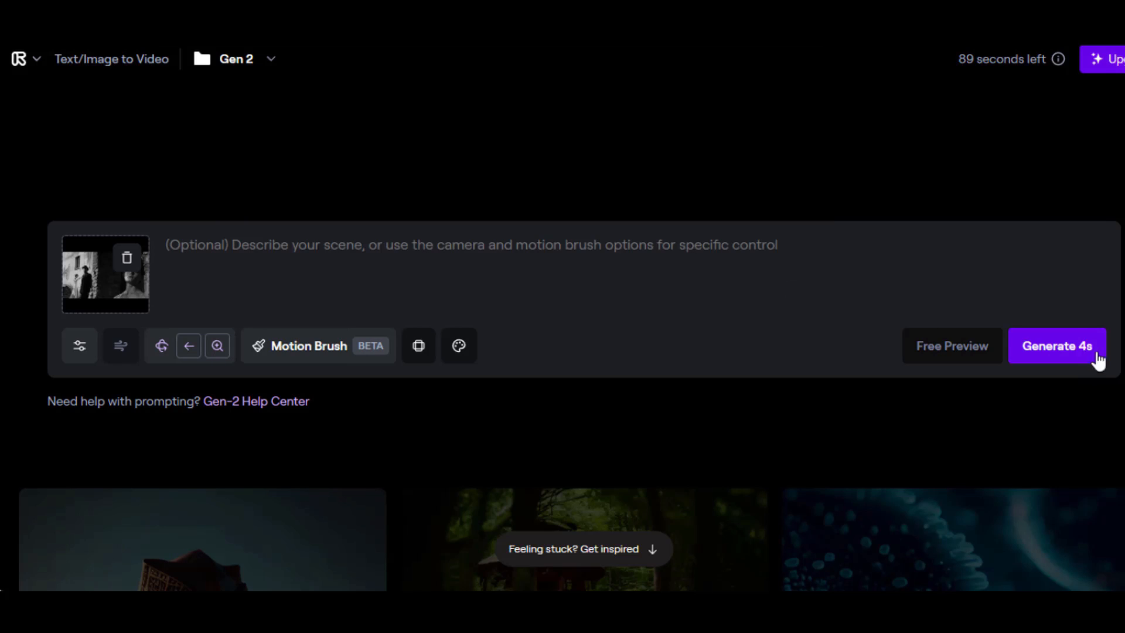
pyautogui.click(308, 345)
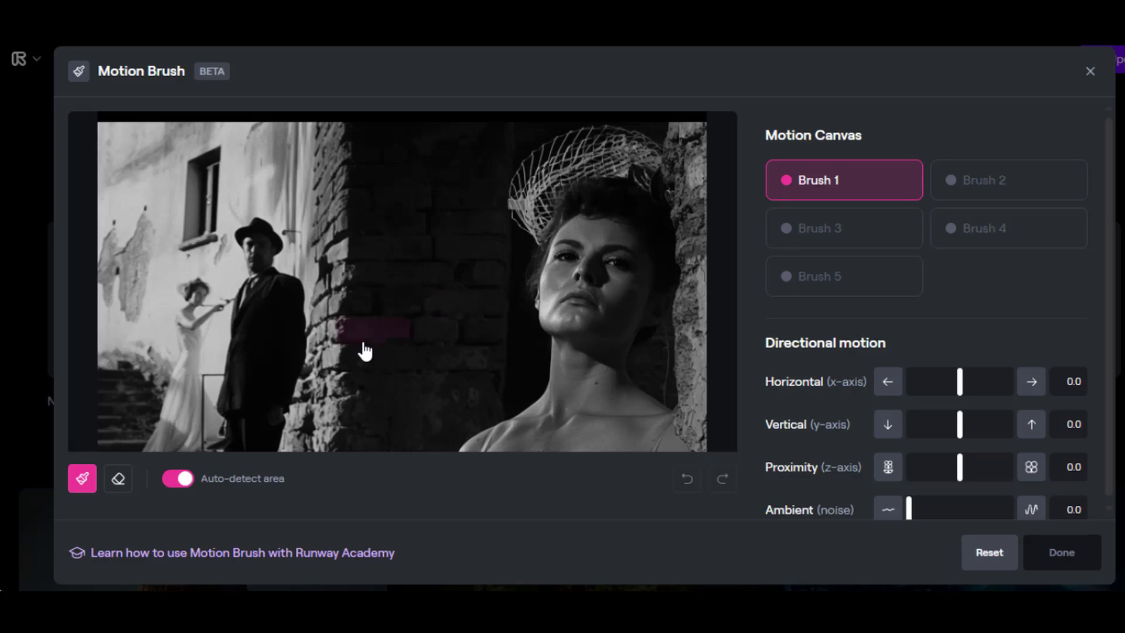
# Step: Paint three motion brush regions over the figures, one brush each
pyautogui.click(592, 280)
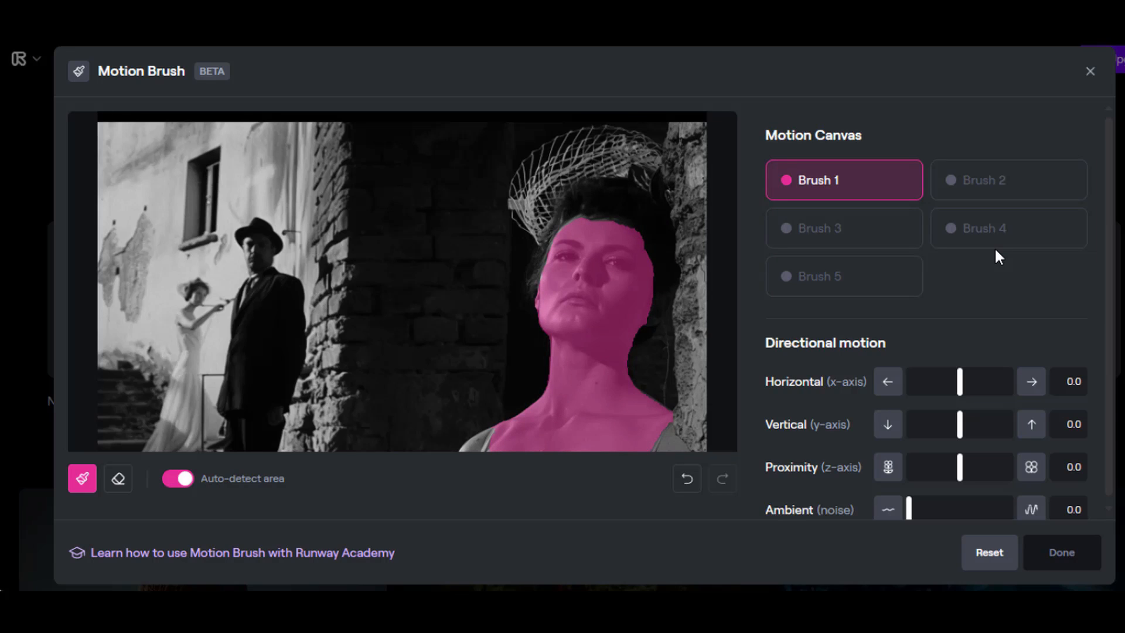
pyautogui.click(1008, 180)
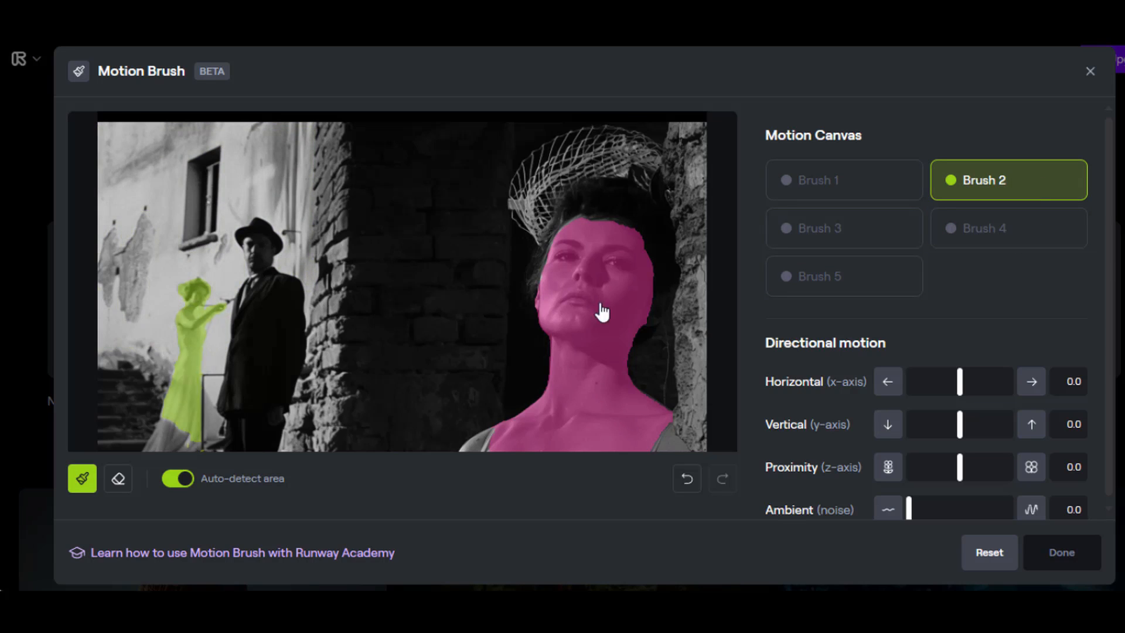
pyautogui.click(844, 228)
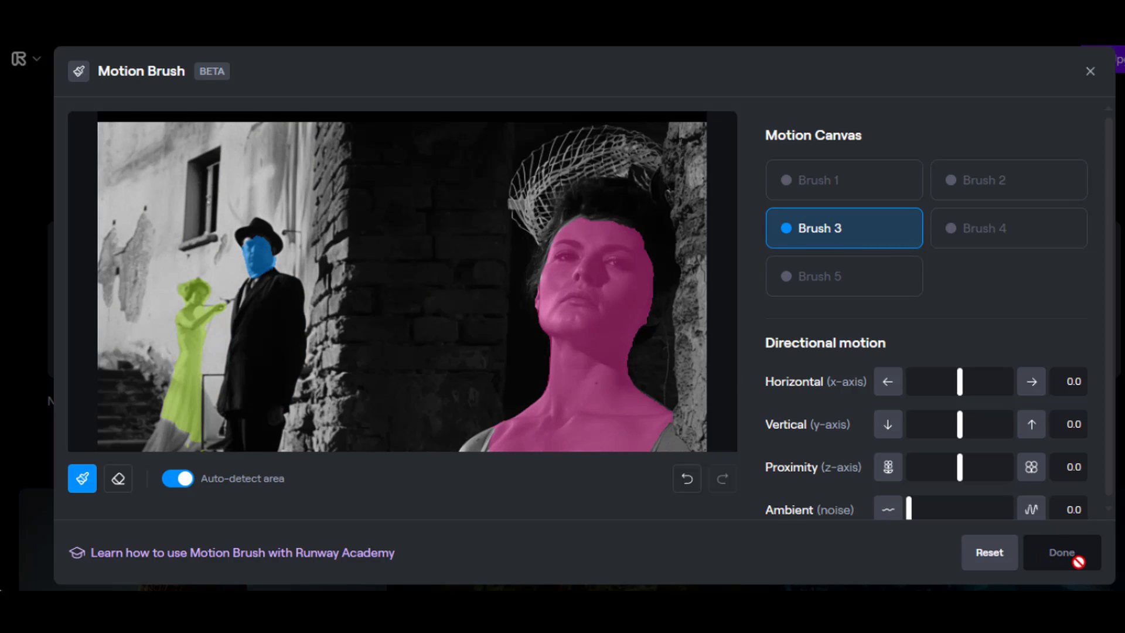
# Step: Give the man's brush Horizontal -3.6 and the front woman's 3.3, then apply with Done
pyautogui.click(887, 381)
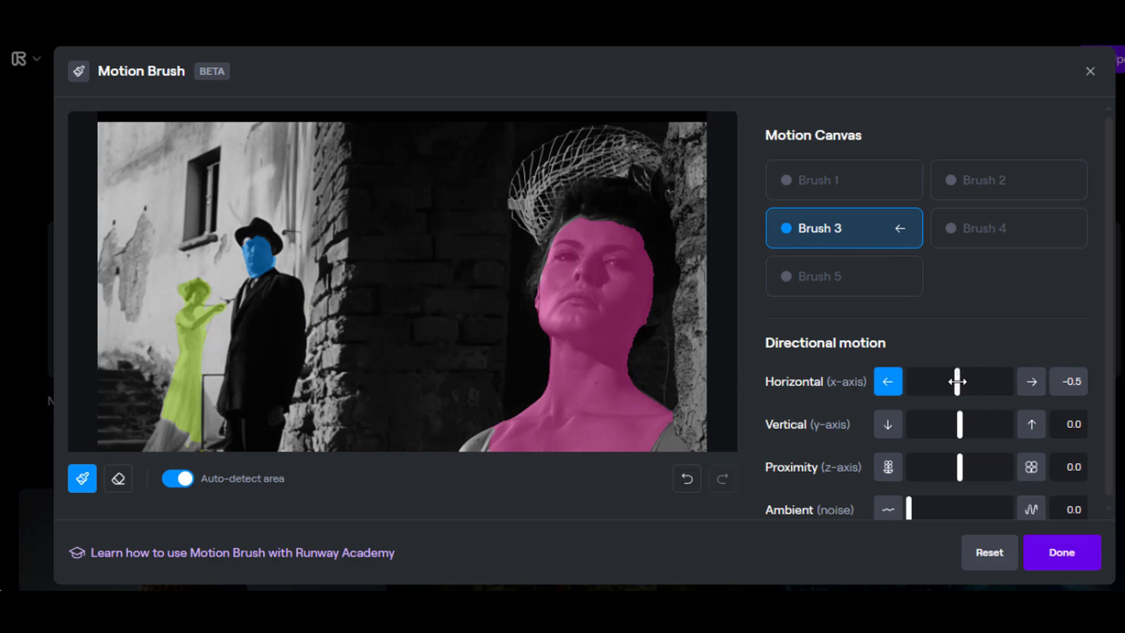
pyautogui.moveTo(960, 381); pyautogui.dragTo(947, 381)
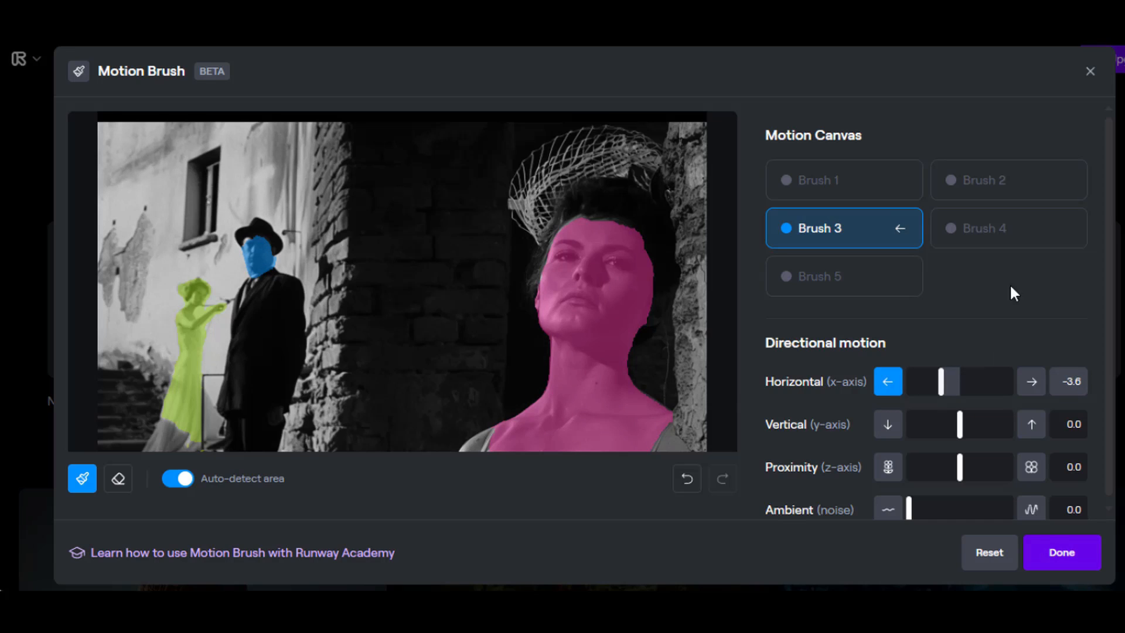
pyautogui.click(844, 179)
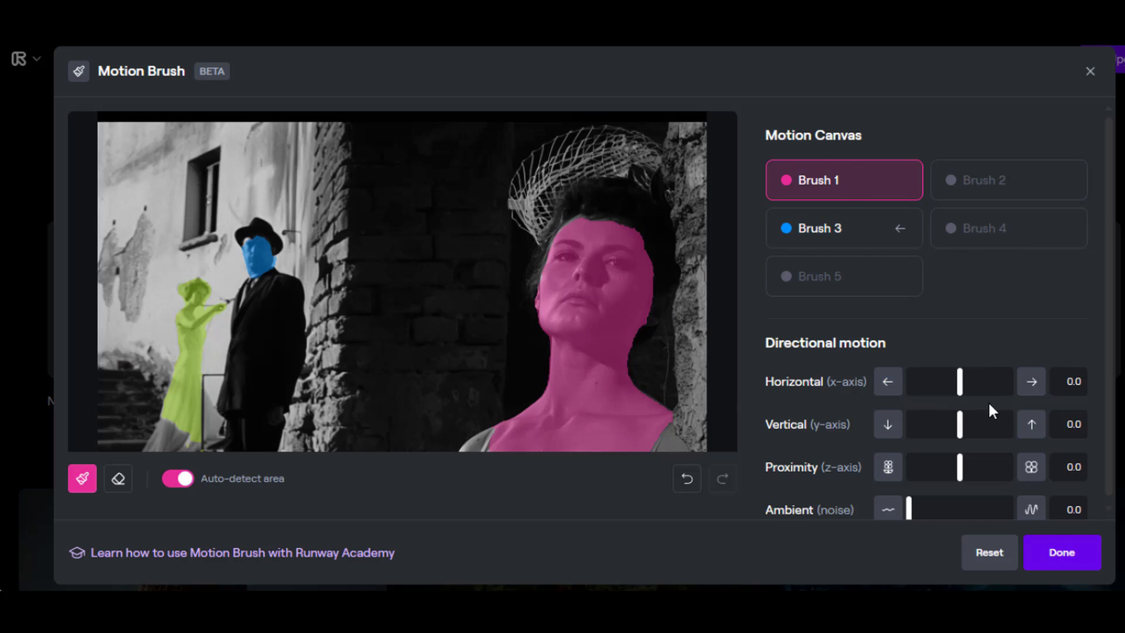
pyautogui.moveTo(960, 381); pyautogui.dragTo(983, 381)
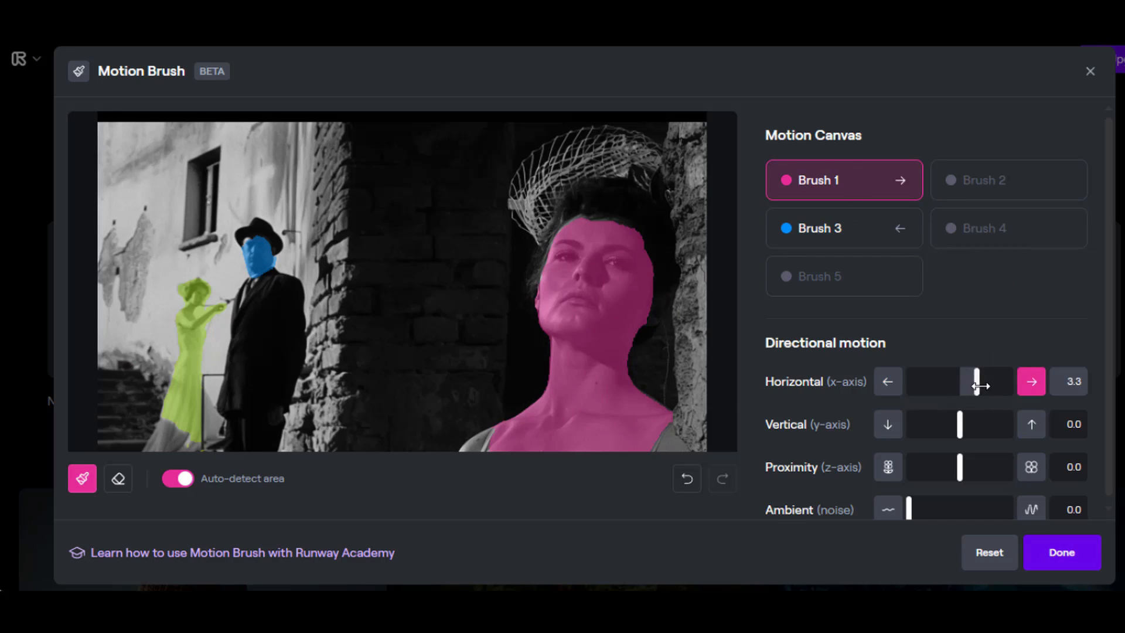
pyautogui.click(1062, 552)
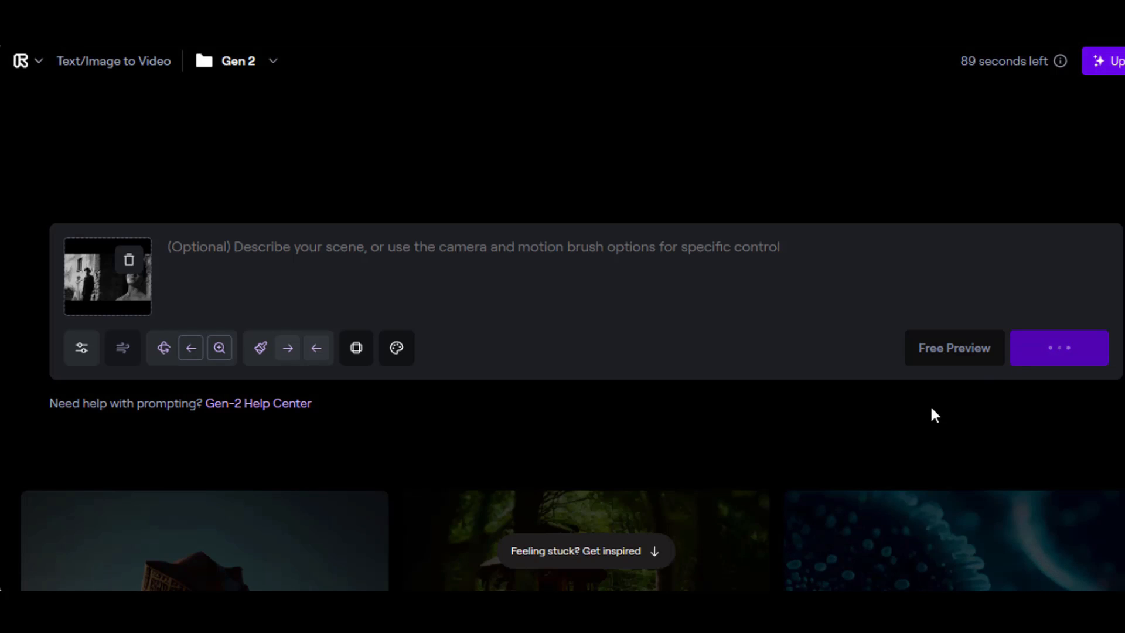
pyautogui.click(1057, 348)
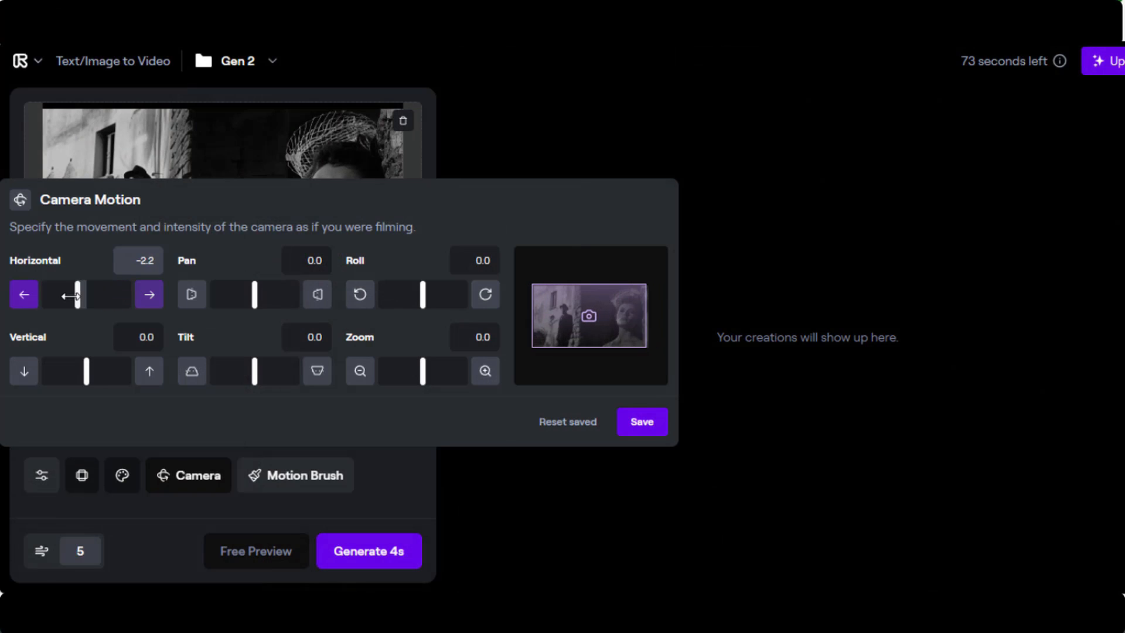
# Step: Set camera motion Horizontal -1.0, Vertical back to 0.0 and Pan 8.6
pyautogui.moveTo(71, 294); pyautogui.dragTo(82, 294)
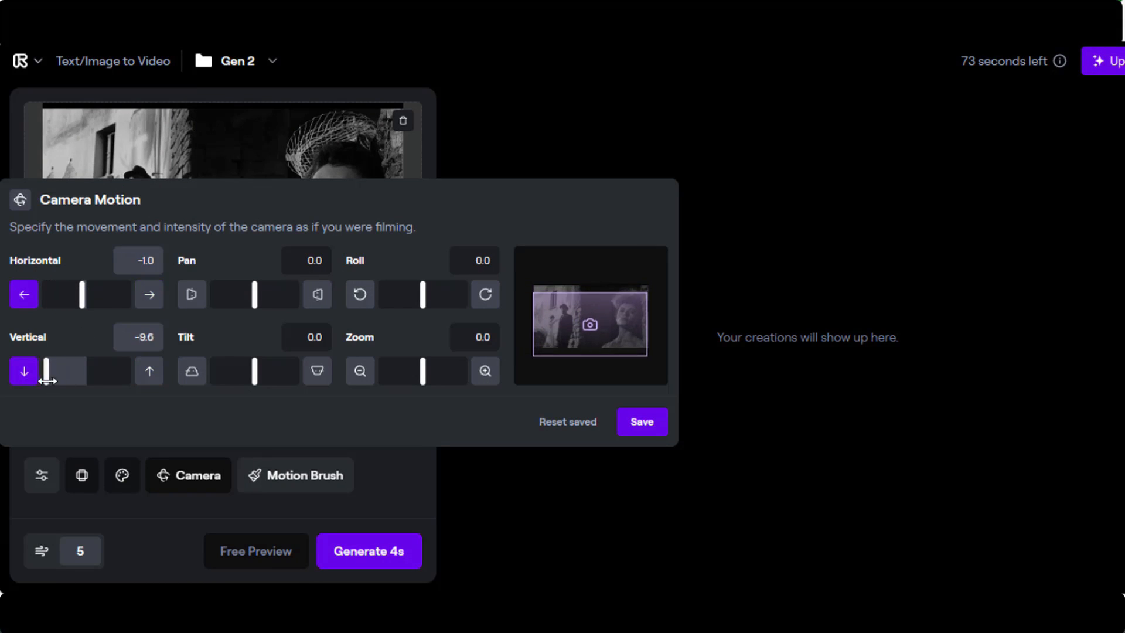
pyautogui.moveTo(46, 372); pyautogui.dragTo(82, 371)
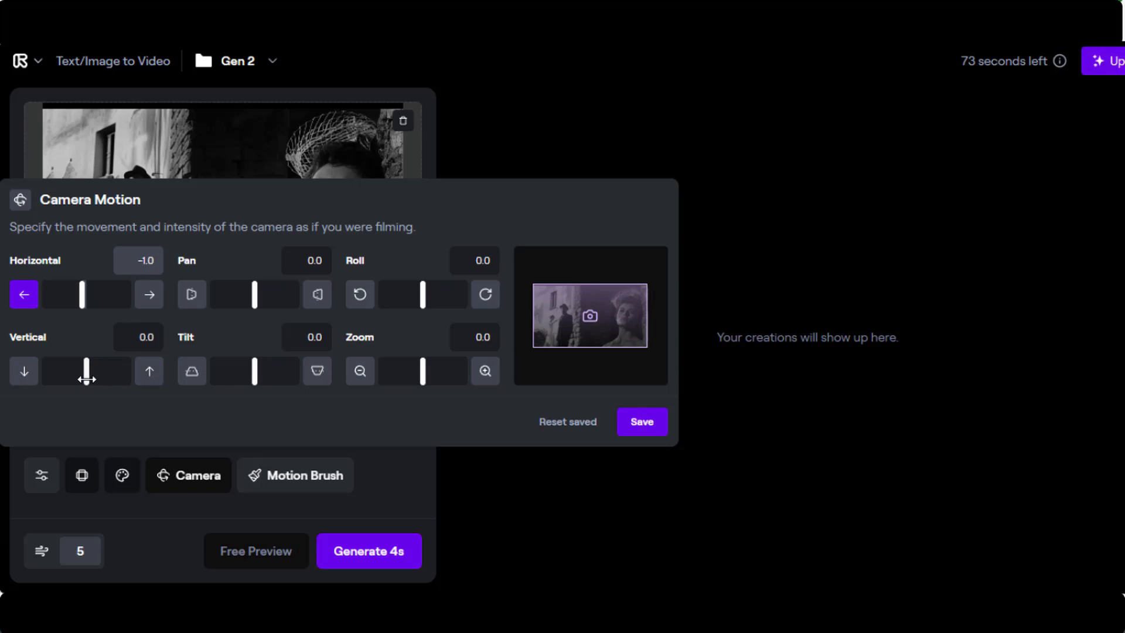
pyautogui.moveTo(254, 295); pyautogui.dragTo(290, 295)
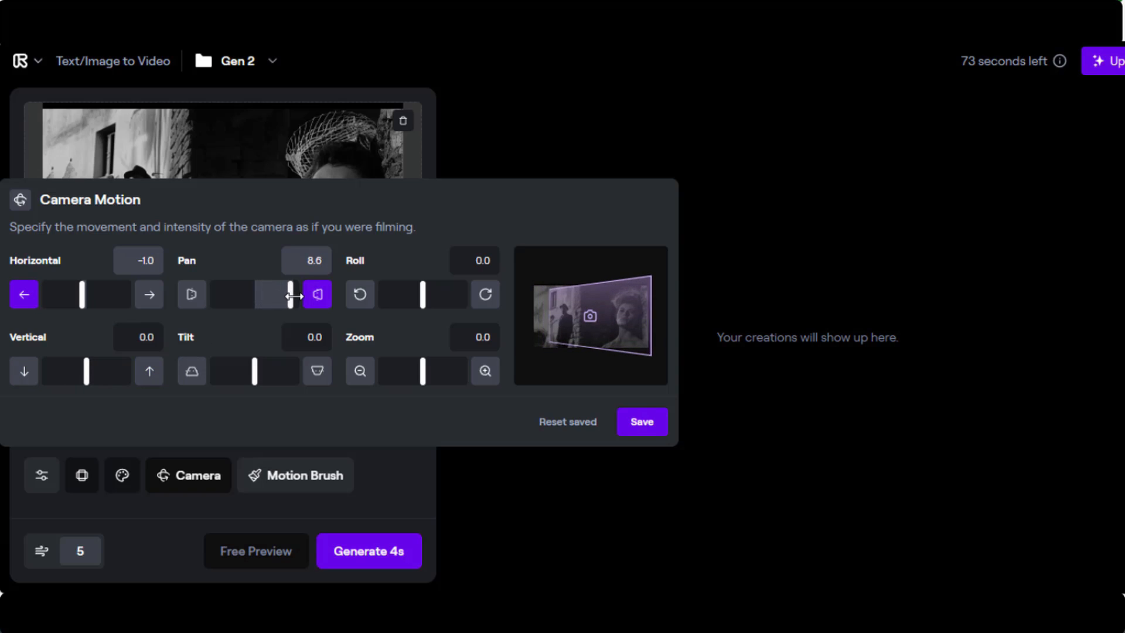
pyautogui.moveTo(289, 294); pyautogui.dragTo(210, 294)
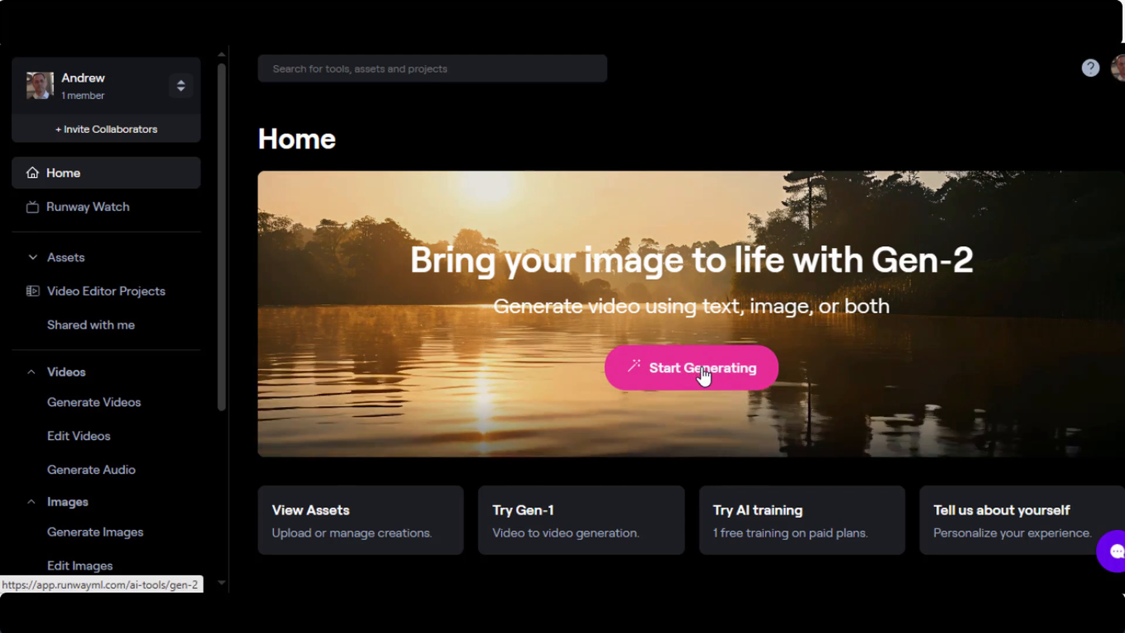
# Step: Generate a 4s Gen-2 clip from the 'closeup making pizza dough, throwing into the air' prompt
pyautogui.click(692, 367)
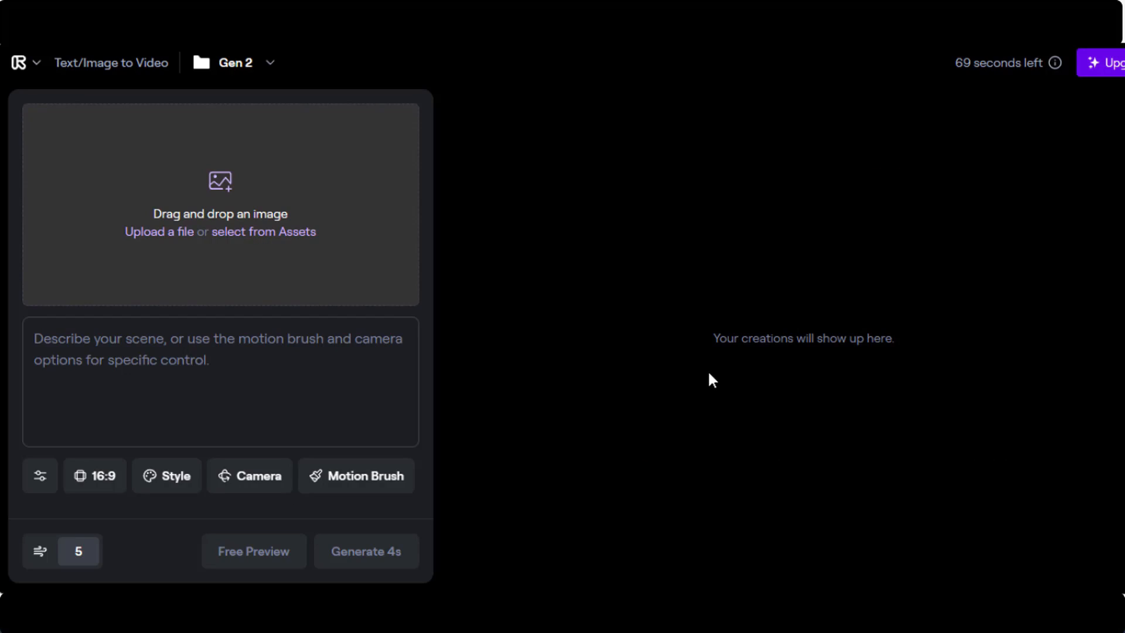
pyautogui.write('closeup making pizza DOUGH, throwing into the air, glossy finish, flour, bakery background. Canon EOS R5, 50mm lens, f/2.8')
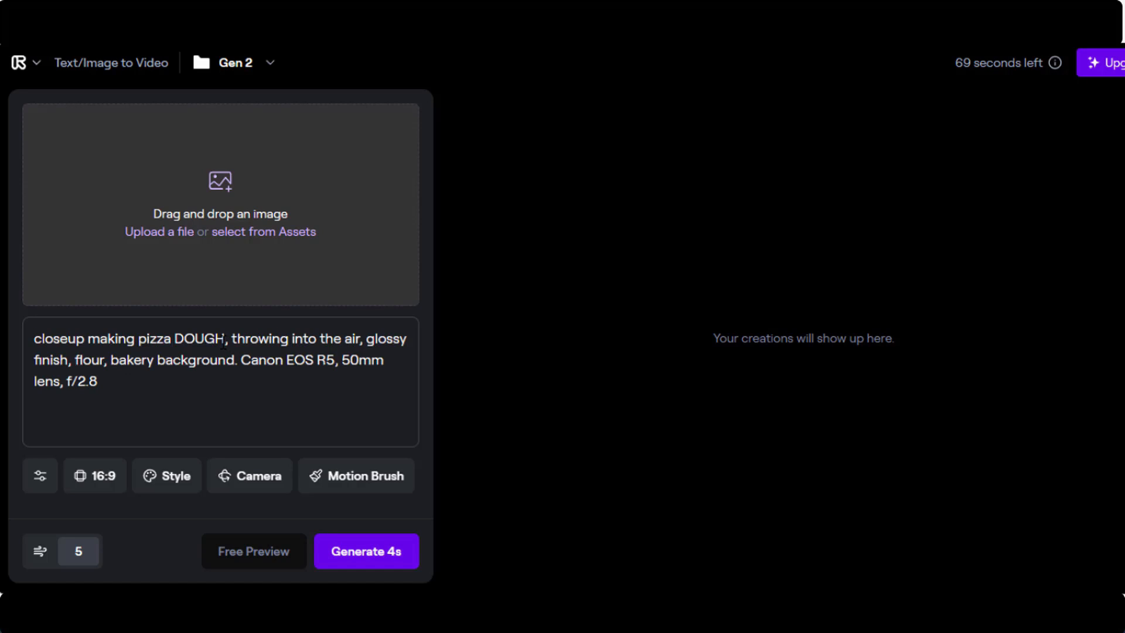
pyautogui.click(366, 551)
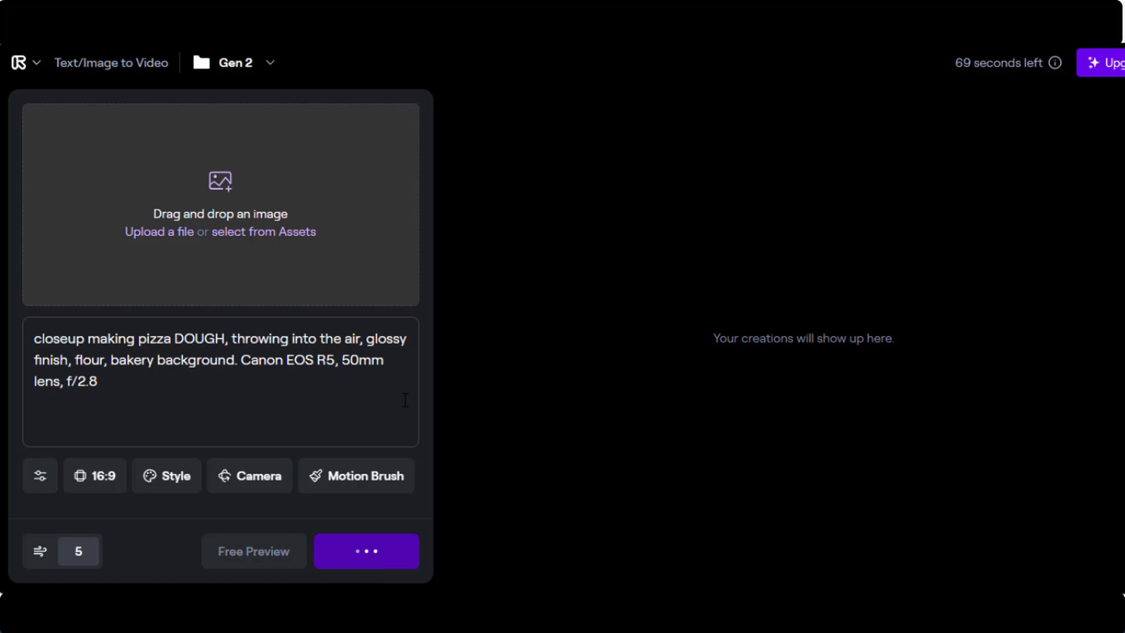
pyautogui.click(366, 551)
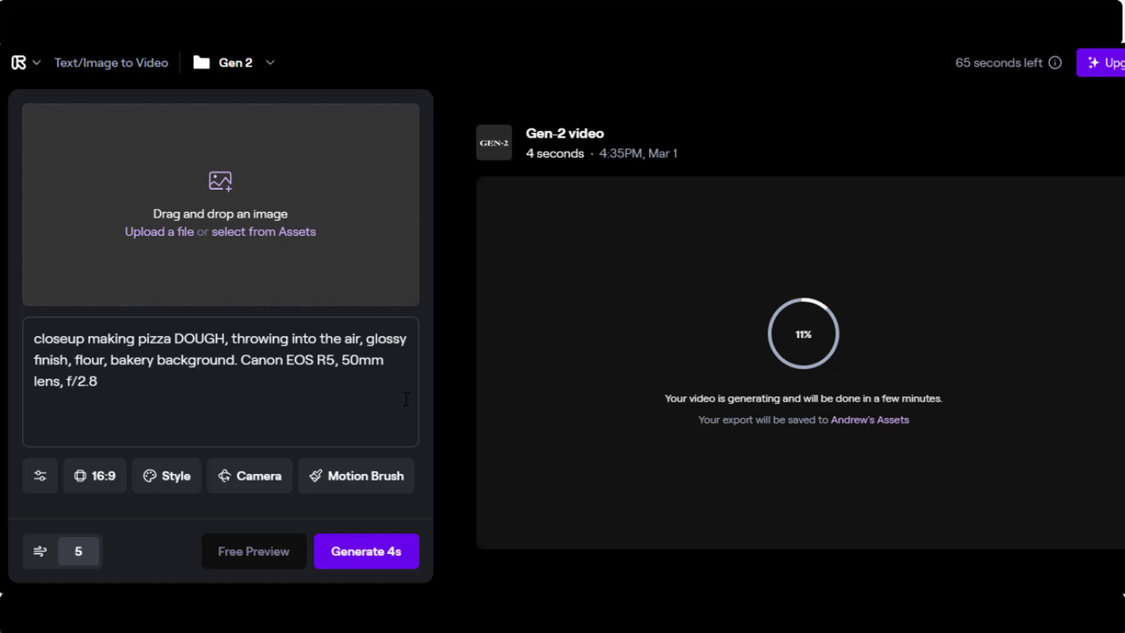
pyautogui.click(40, 476)
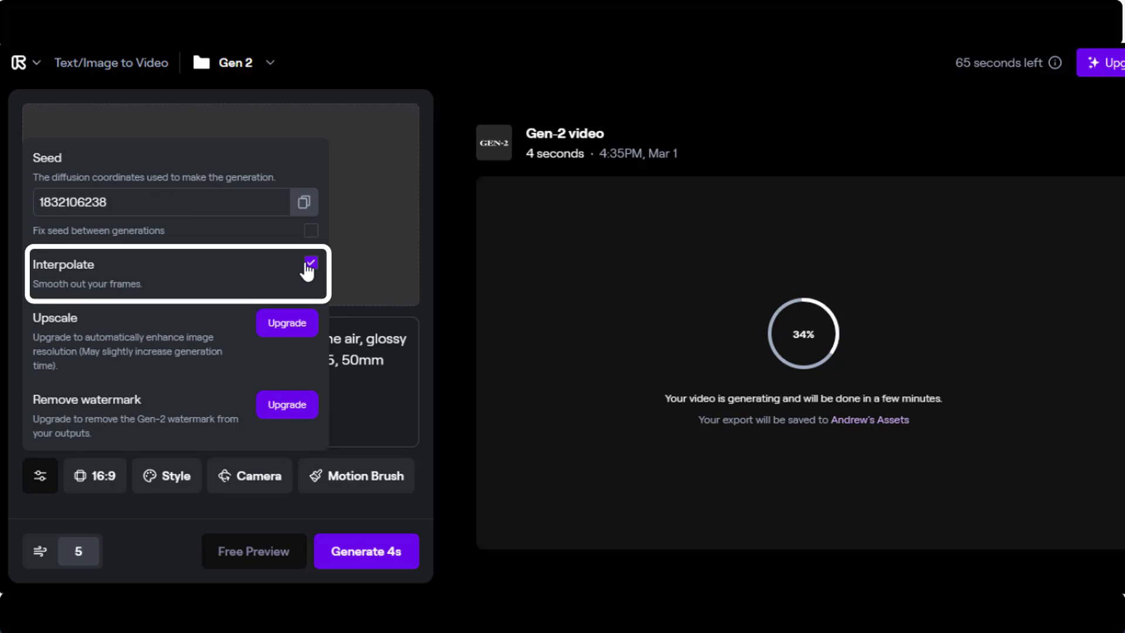
pyautogui.click(311, 263)
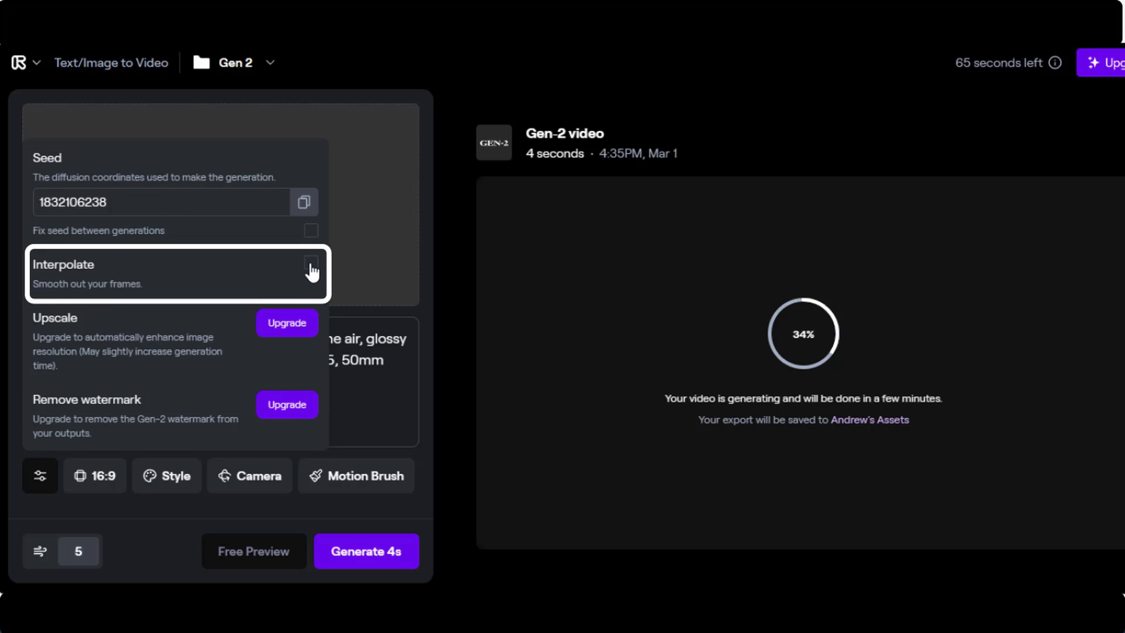
pyautogui.click(311, 261)
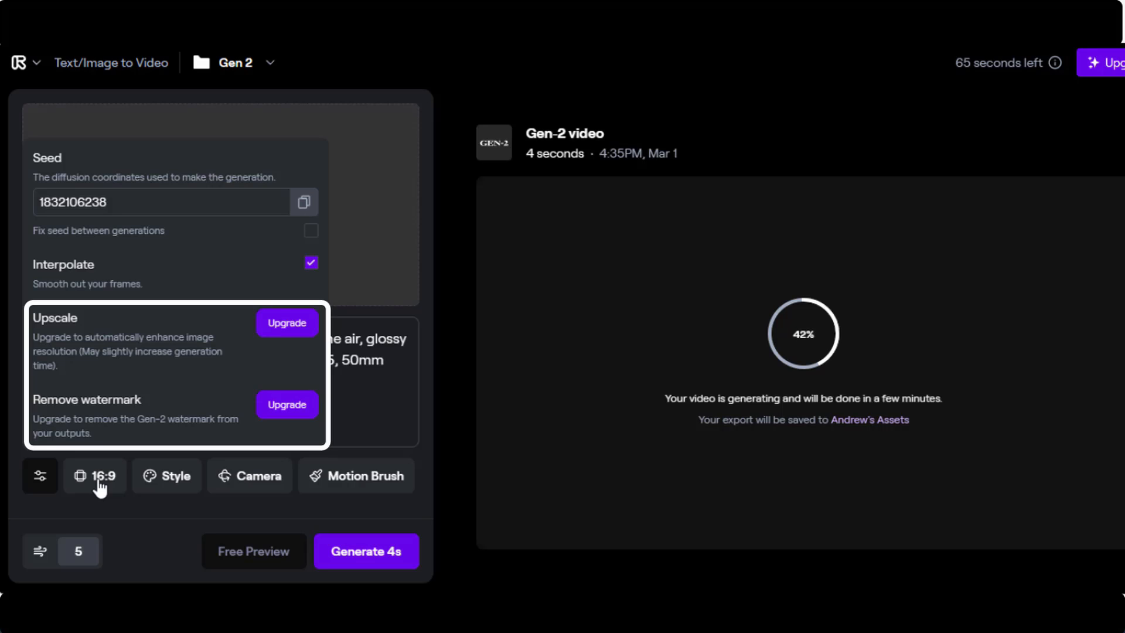
pyautogui.click(94, 476)
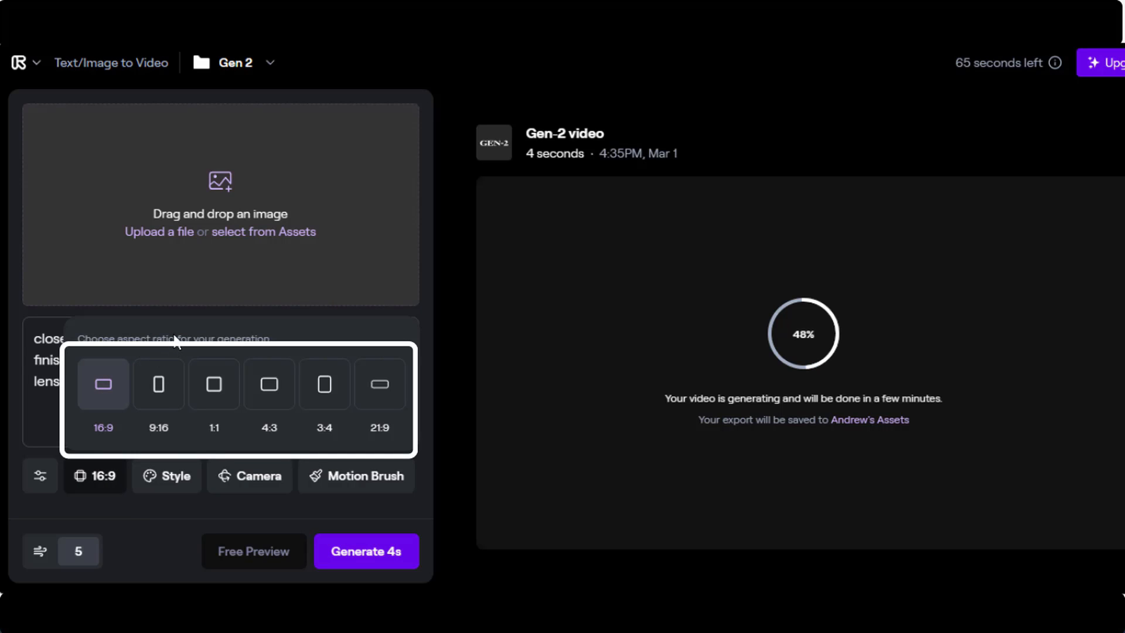
pyautogui.moveTo(159, 336)
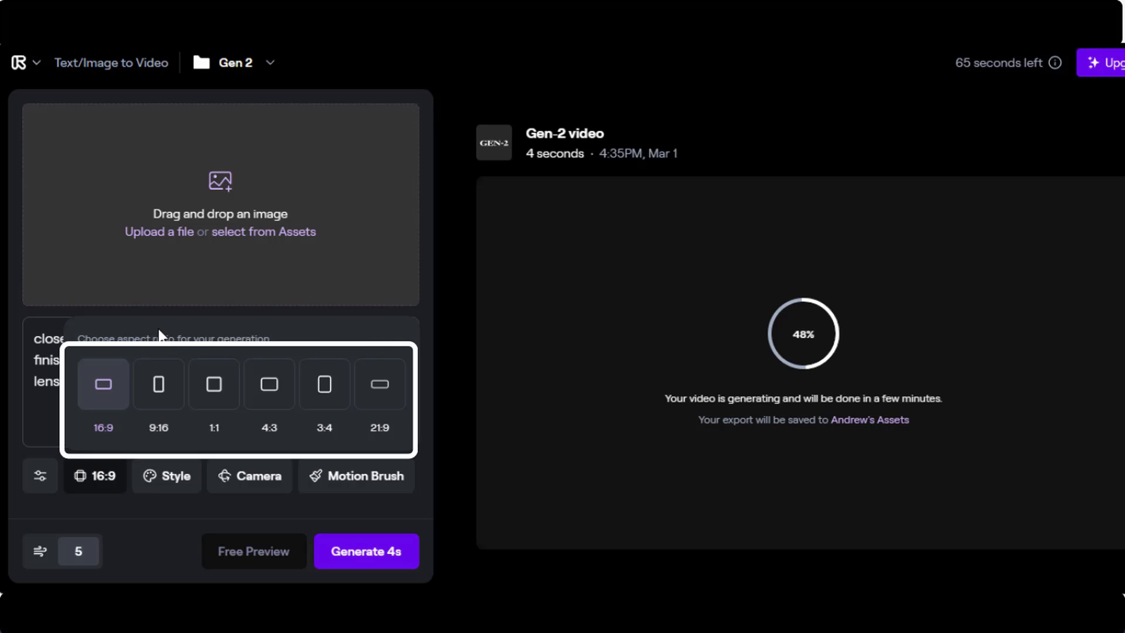
pyautogui.moveTo(309, 347)
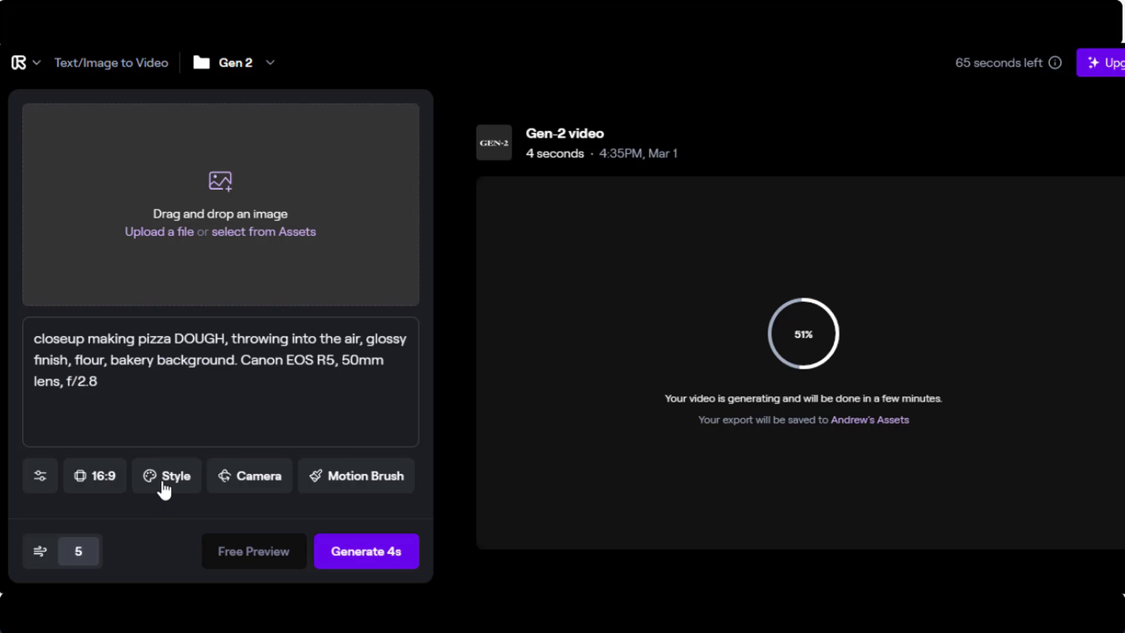
# Step: Browse the Style gallery and Camera Motion settings, then bring up Motion Brush
pyautogui.click(167, 474)
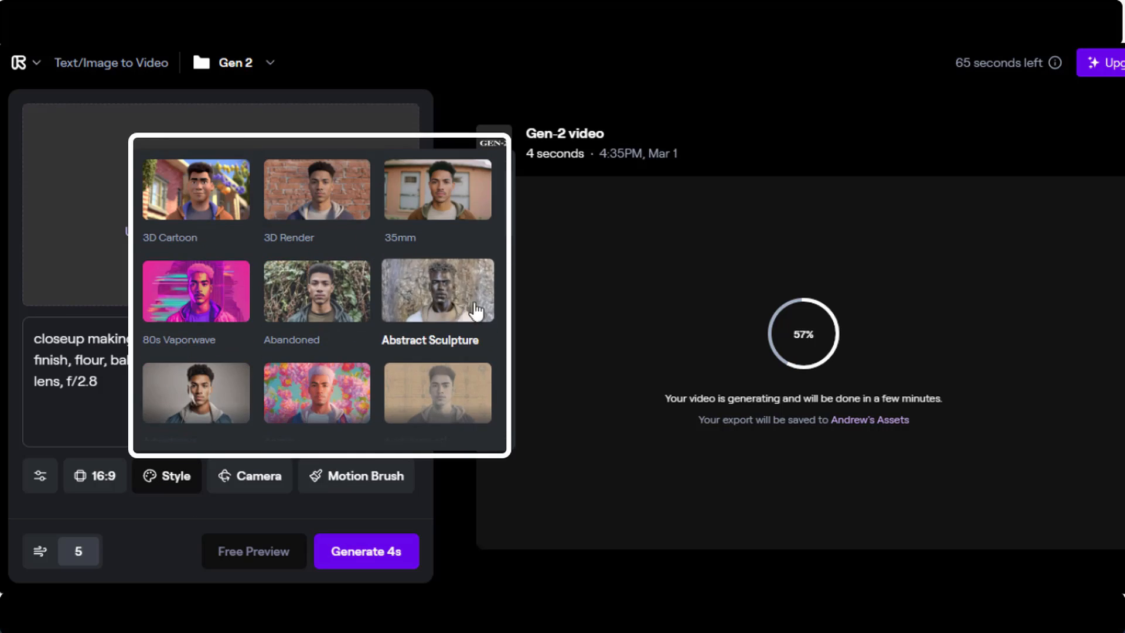
pyautogui.moveTo(499, 345)
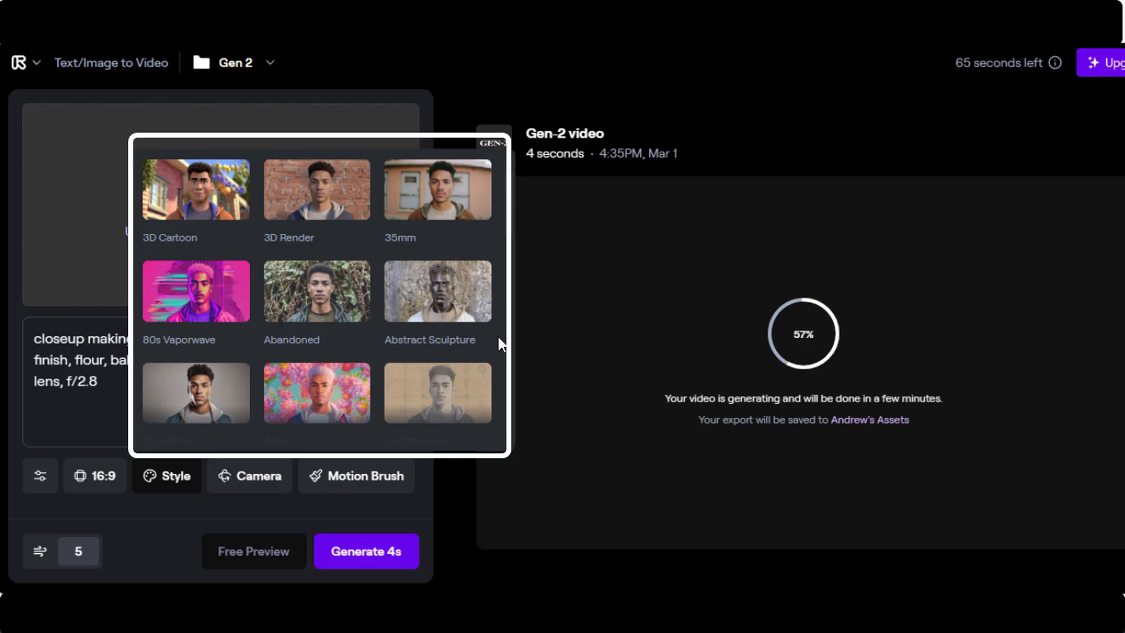
pyautogui.scroll(-3)
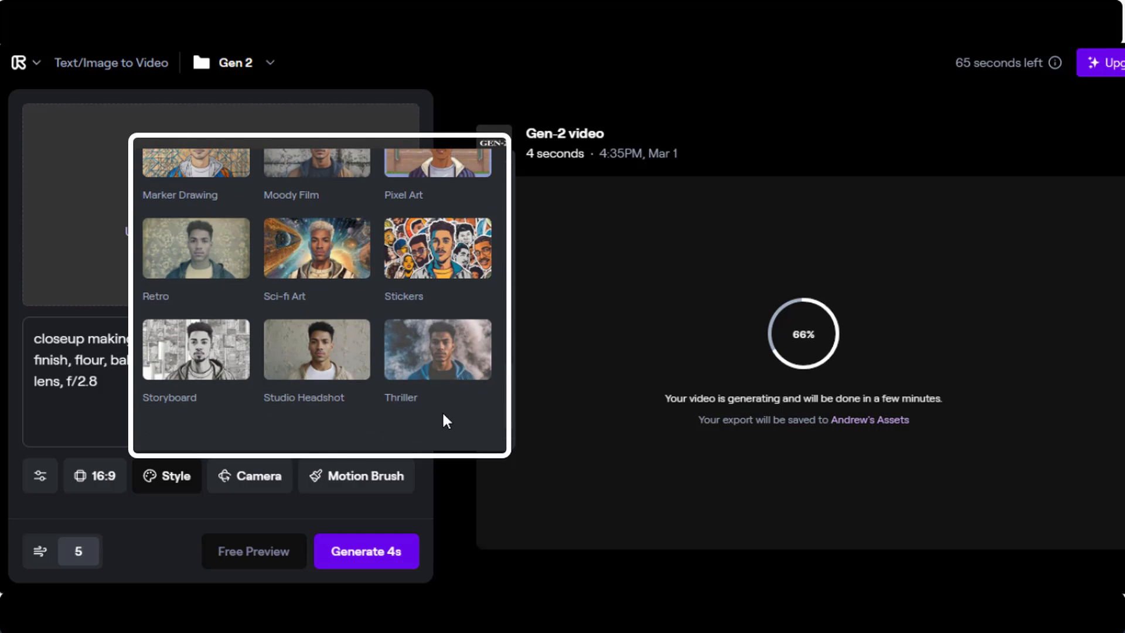
pyautogui.moveTo(237, 487)
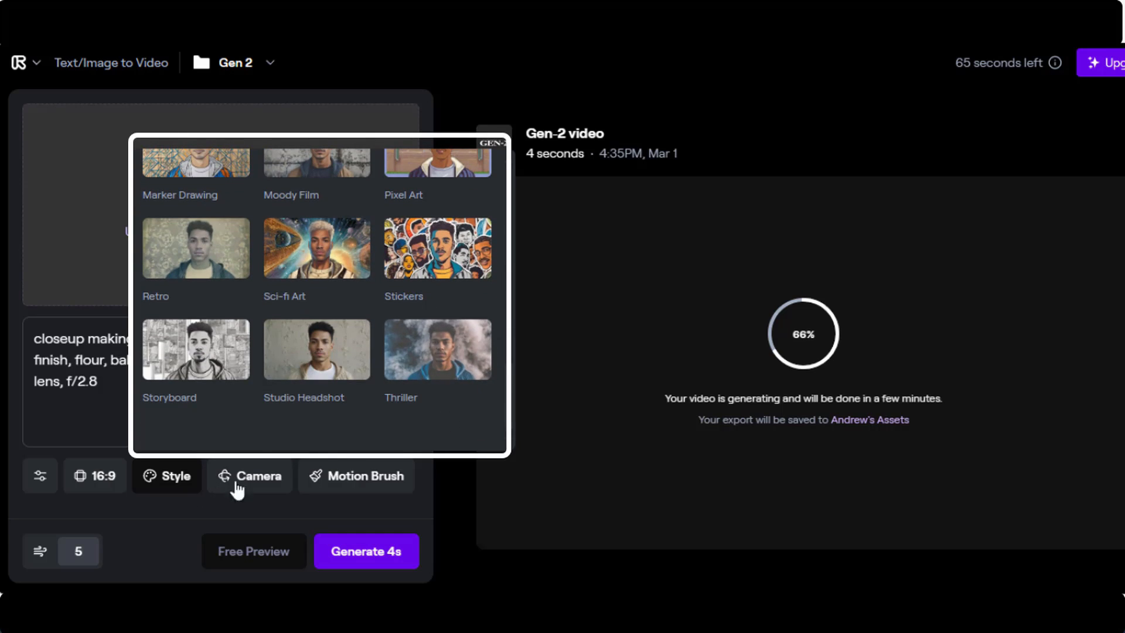
pyautogui.click(248, 476)
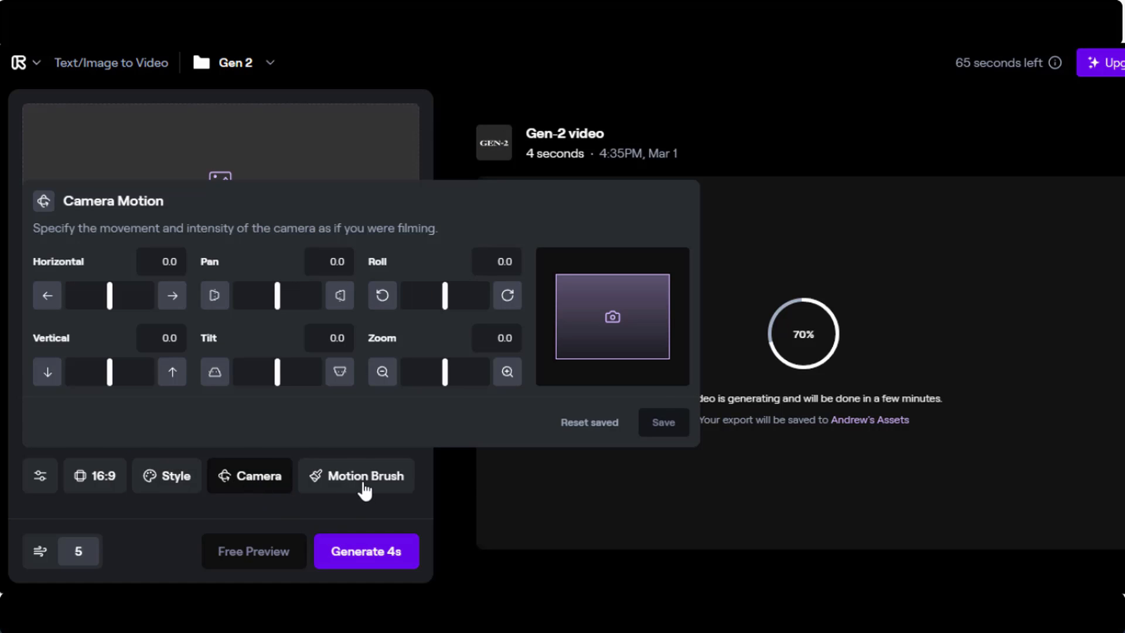
pyautogui.click(357, 476)
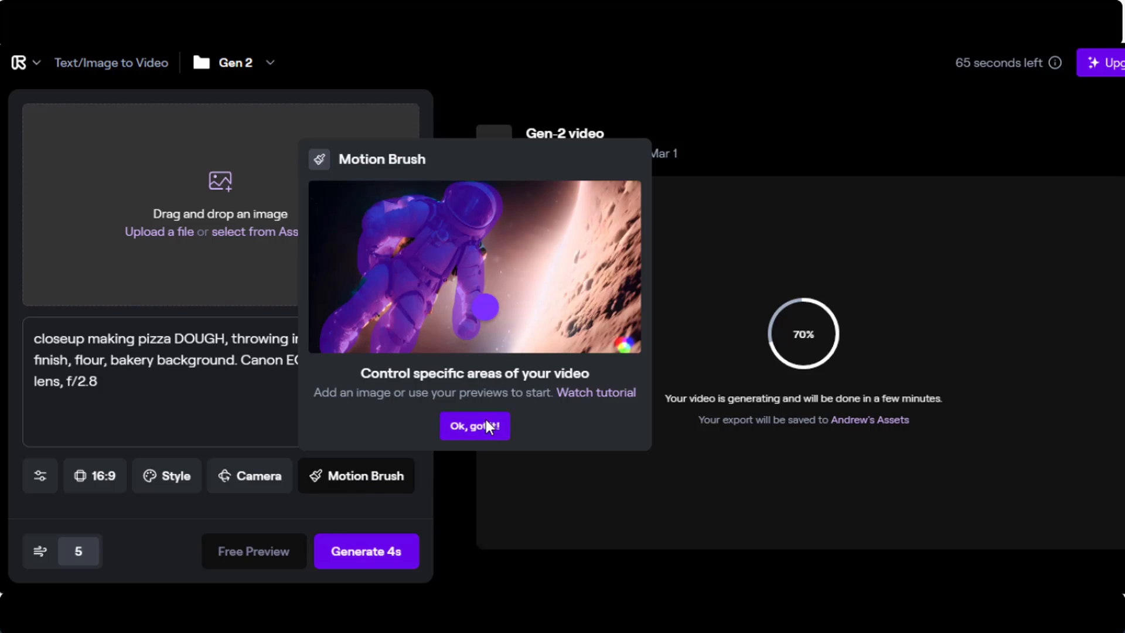
# Step: Dismiss the Motion Brush 'Ok, got it!' popup and play the finished pizza dough clip
pyautogui.click(473, 424)
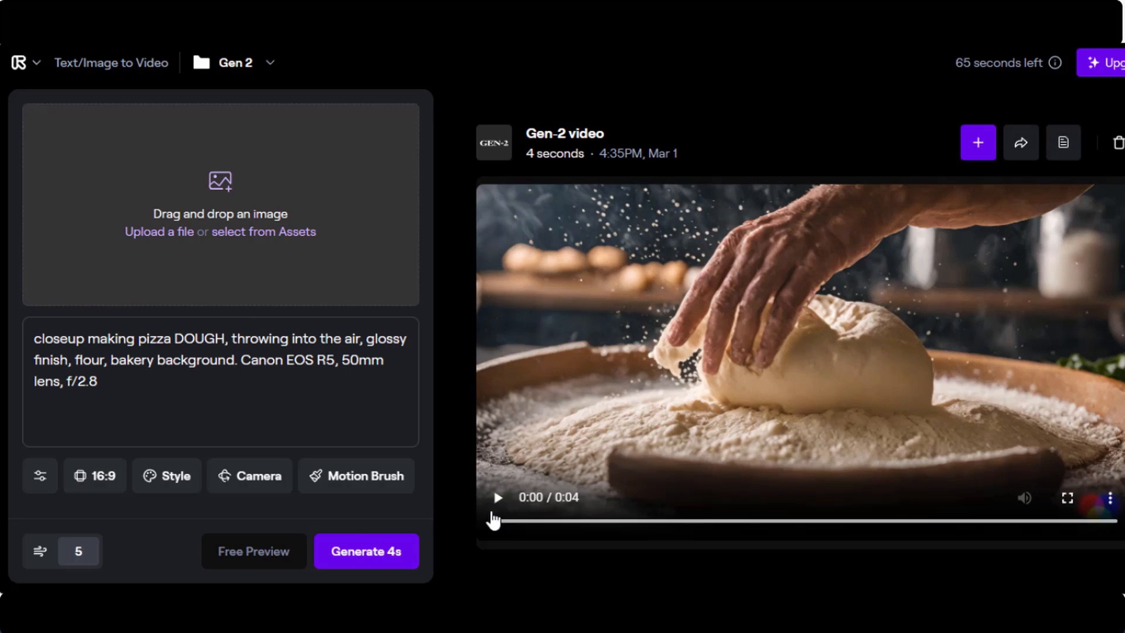
pyautogui.click(497, 497)
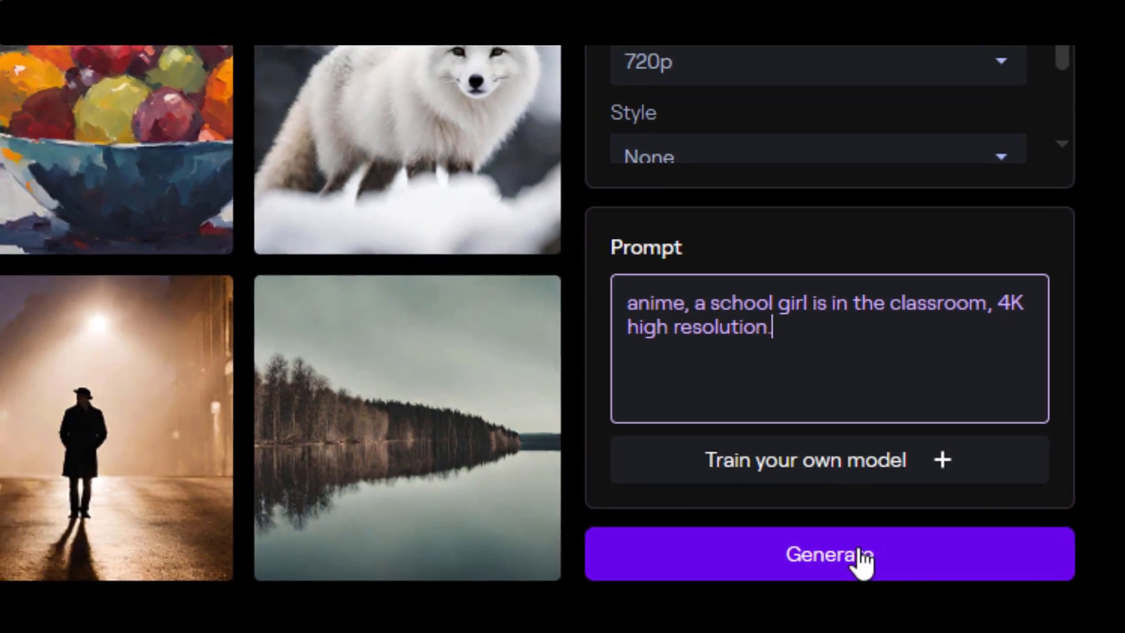
# Step: Generate the anime school girl images at Widescreen 16:9 and browse the Style list
pyautogui.click(829, 555)
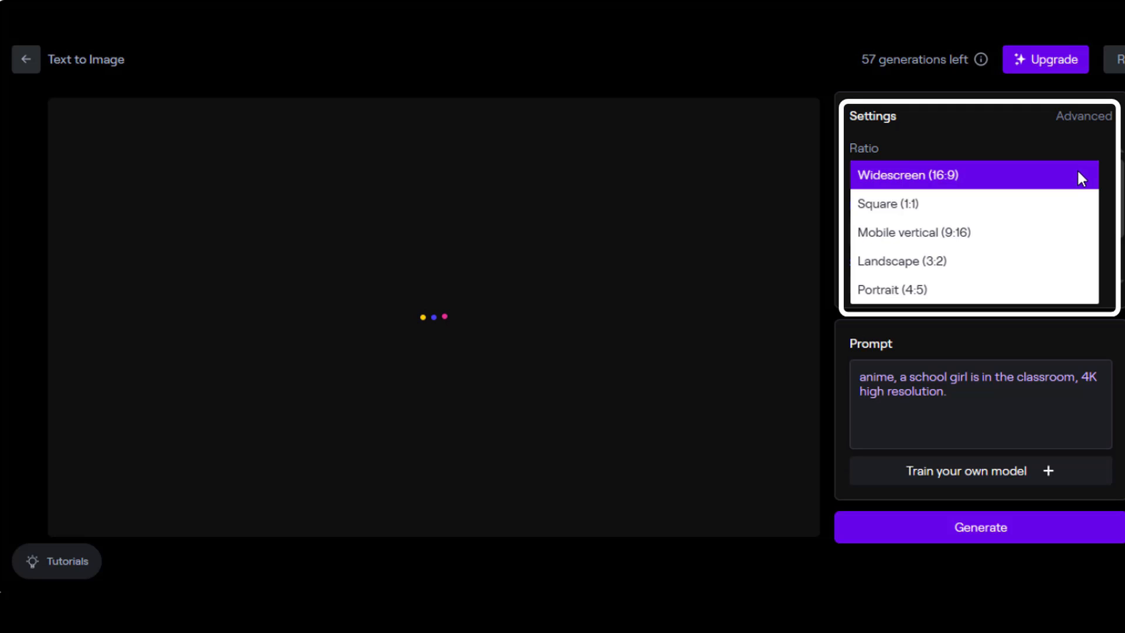
pyautogui.click(973, 175)
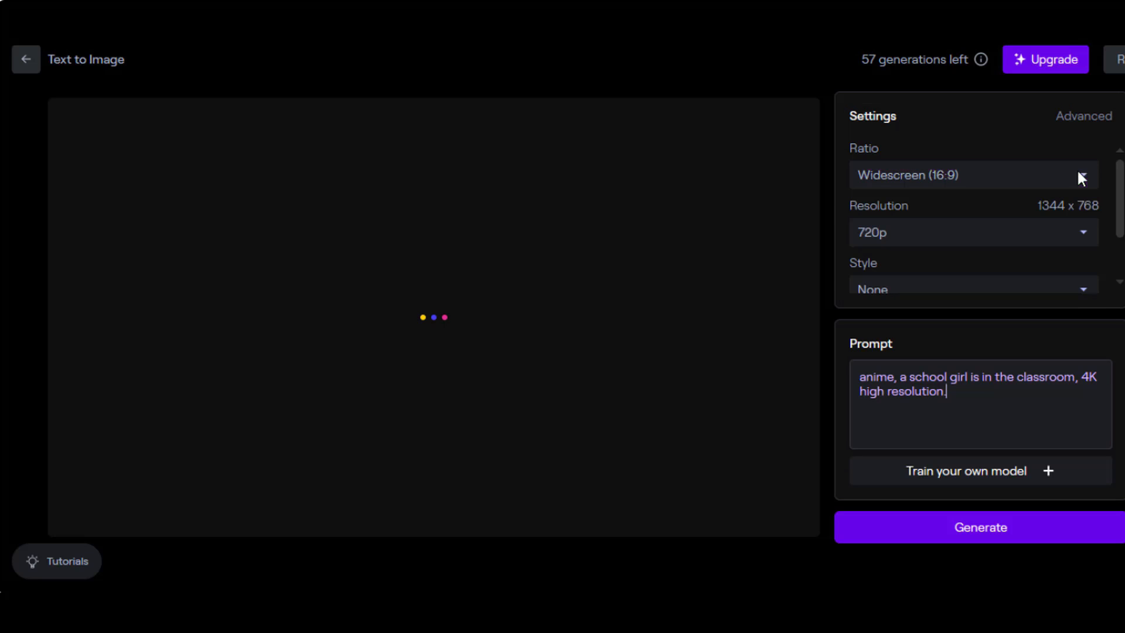
pyautogui.click(973, 233)
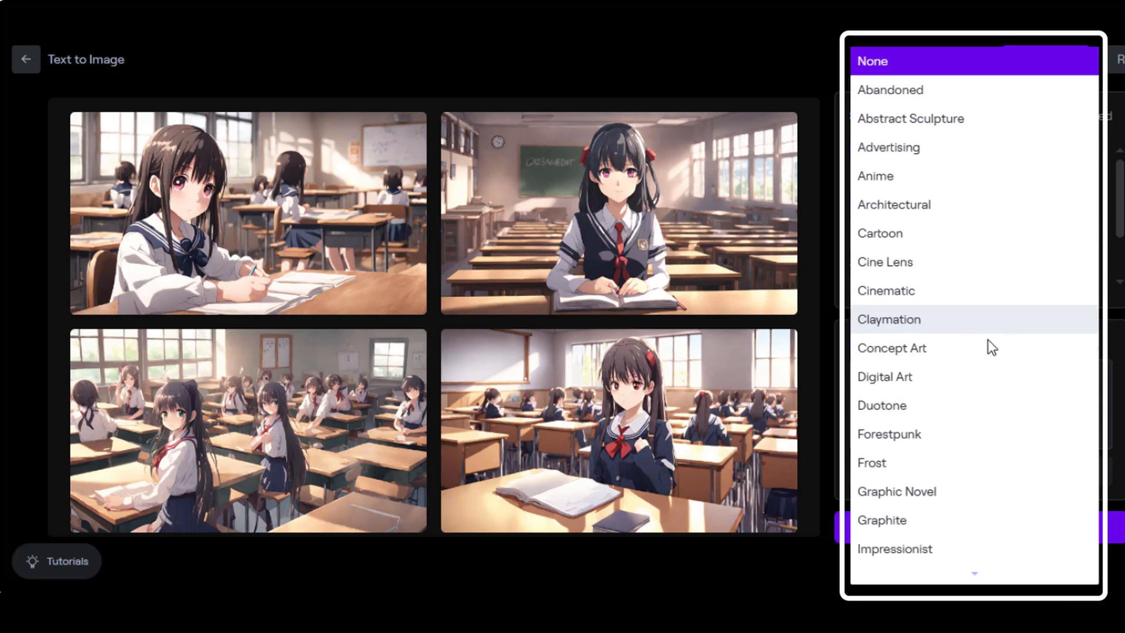
# Step: Show the Advanced image settings: number of outputs, Prompt Weight and Seed
pyautogui.click(872, 60)
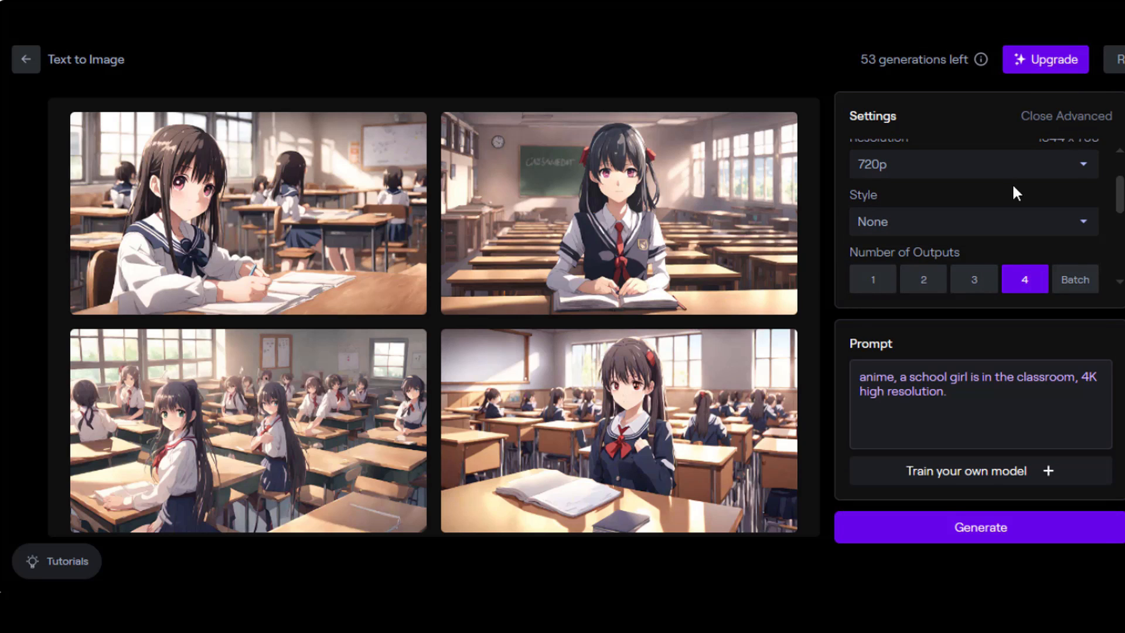
pyautogui.scroll(-3)
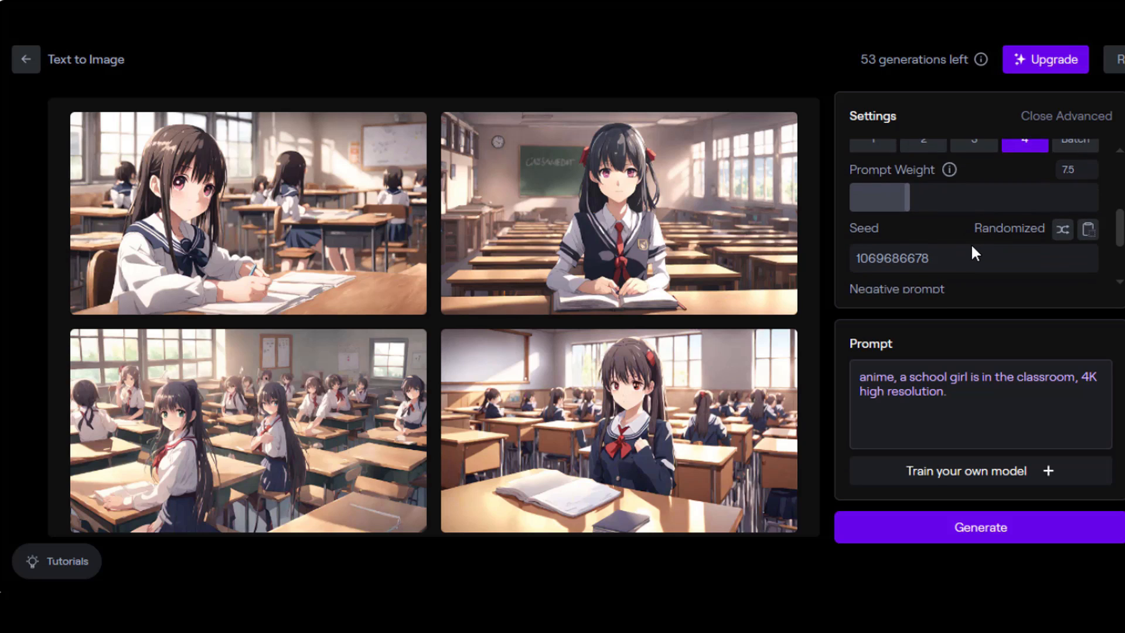
pyautogui.scroll(-3)
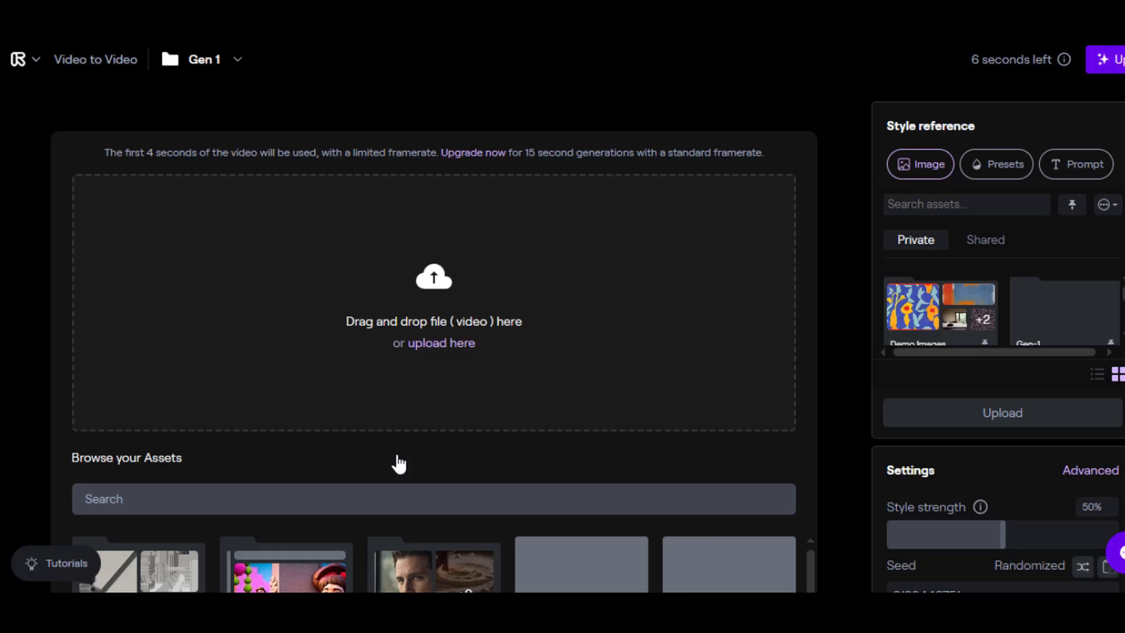
# Step: Upload the lion dance video file 20240222_111949 as the Gen-1 source
pyautogui.click(441, 343)
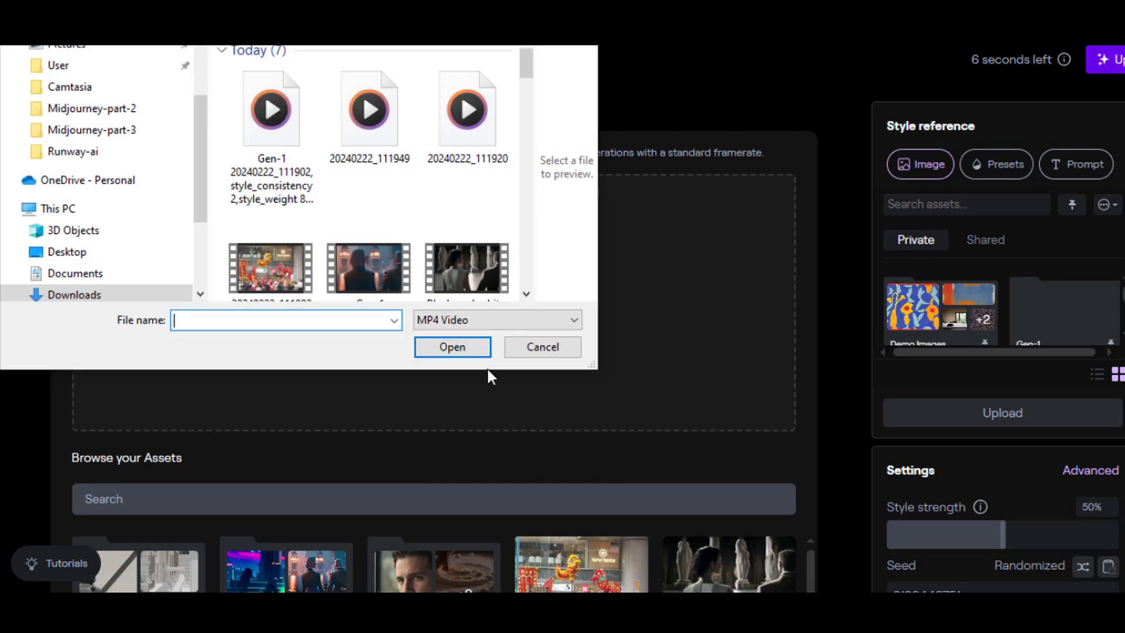
pyautogui.click(369, 115)
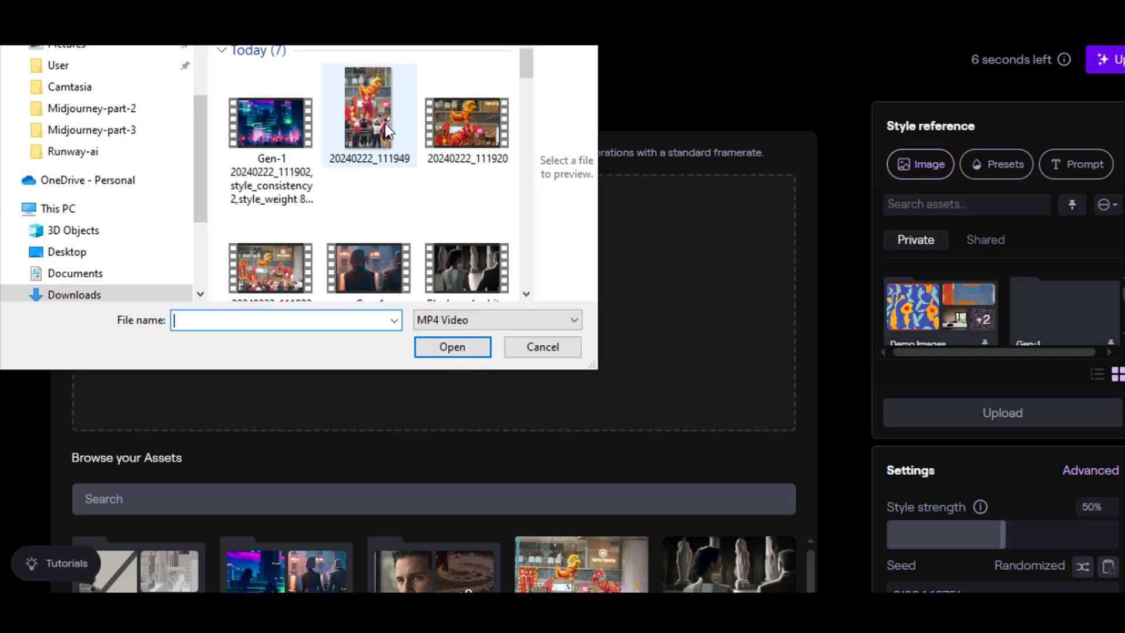
pyautogui.click(466, 123)
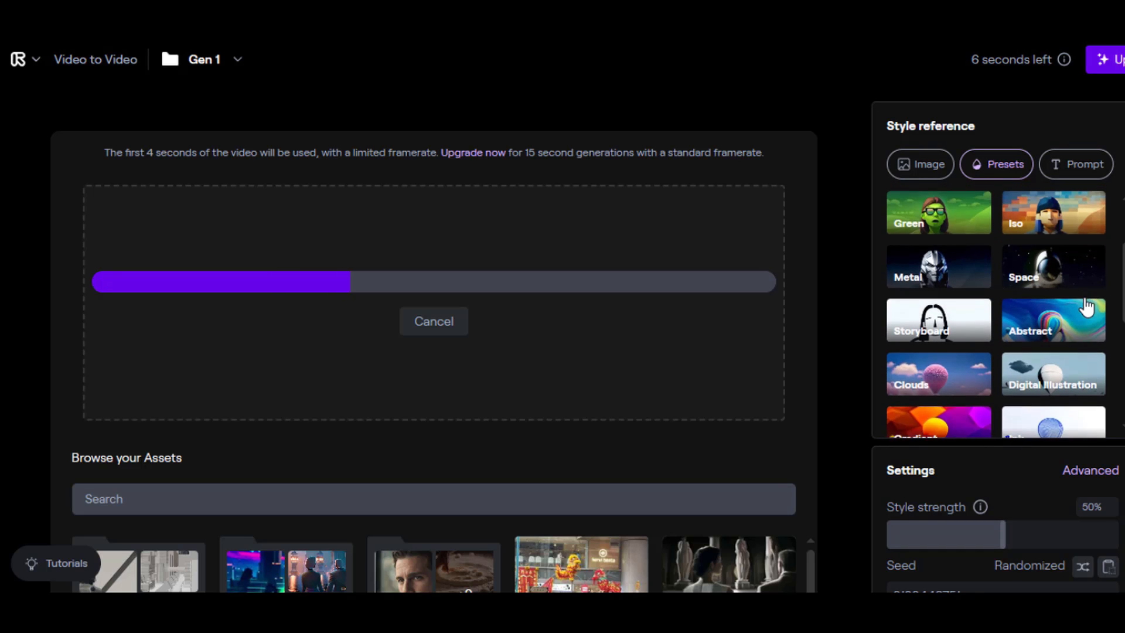
# Step: Generate Sci-fi preset style previews of the lion dance video
pyautogui.scroll(-3)
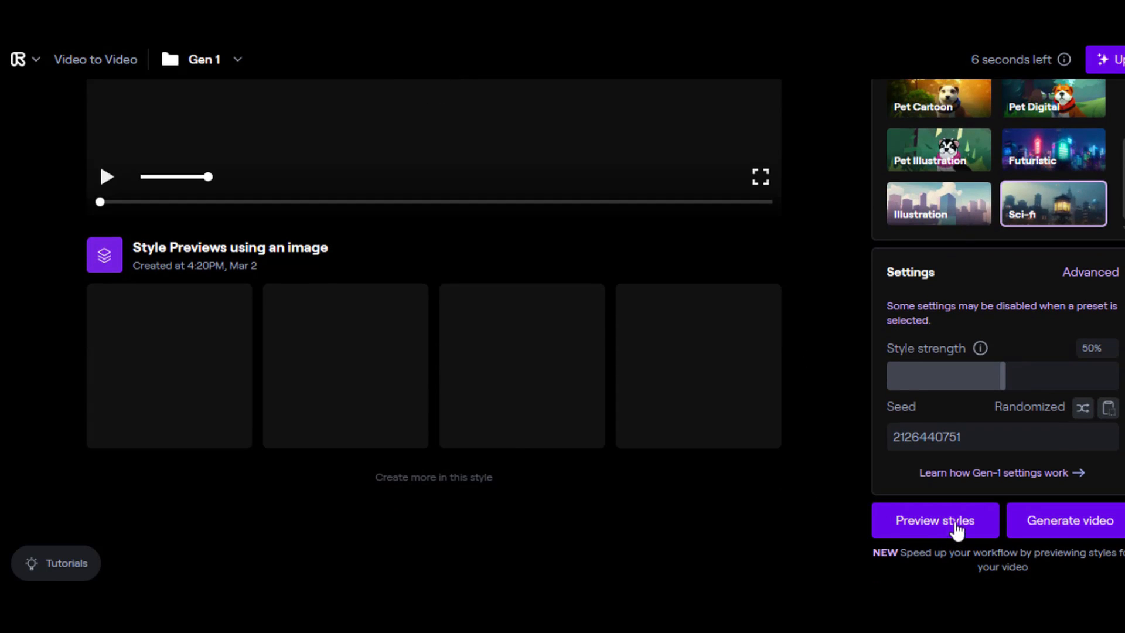
pyautogui.click(935, 520)
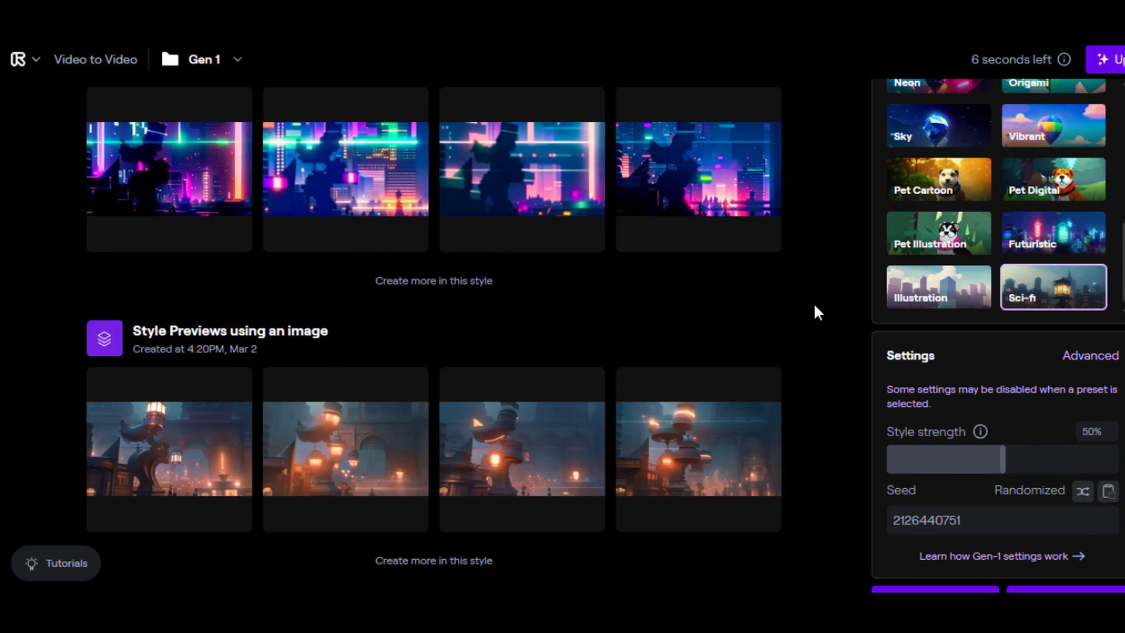
pyautogui.moveTo(958, 386)
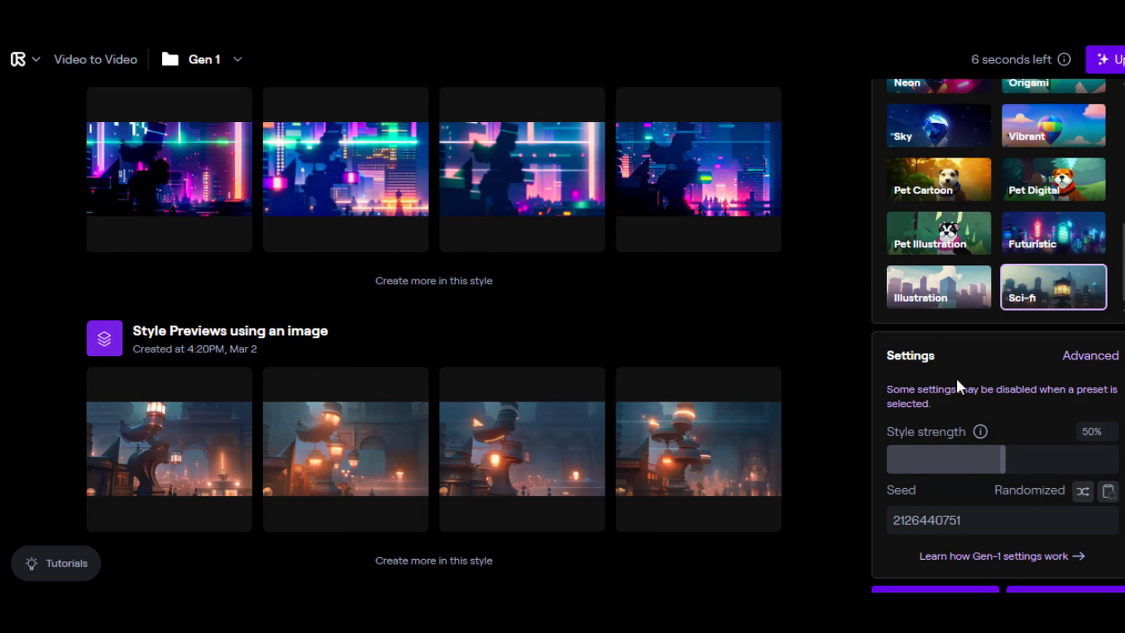
pyautogui.scroll(-3)
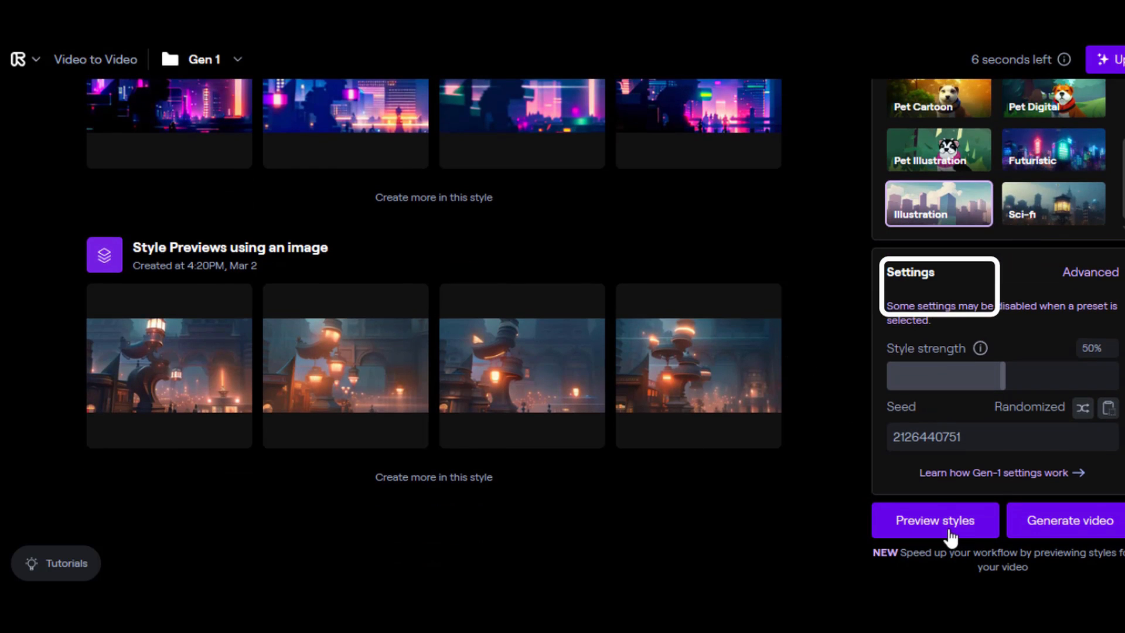
# Step: Generate Illustration and then Metal preset style previews of the video
pyautogui.click(936, 520)
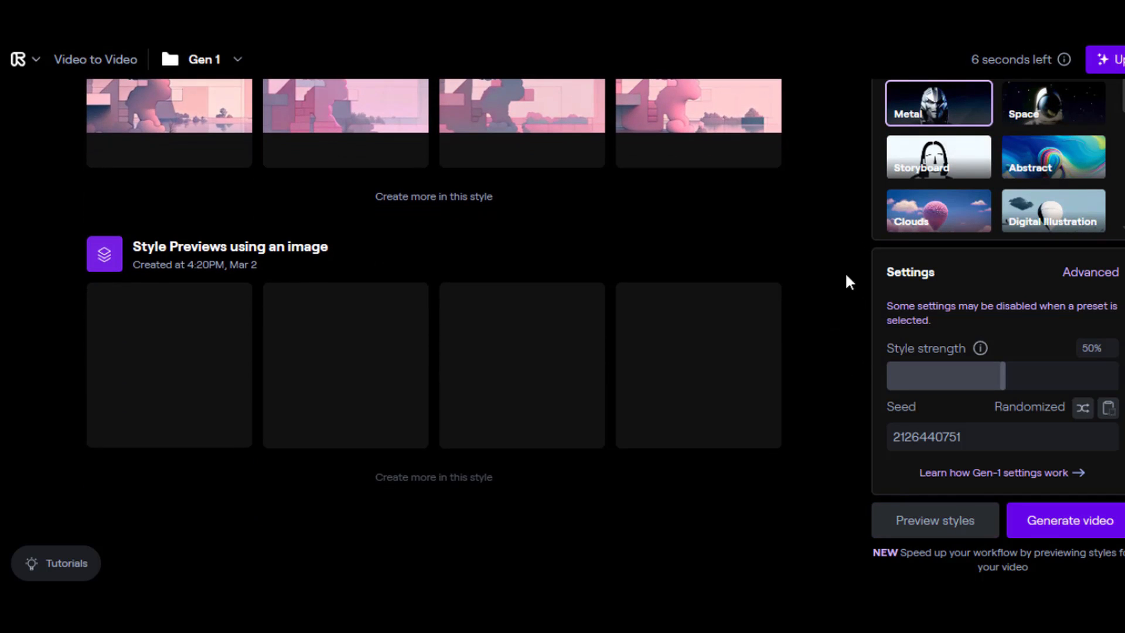
pyautogui.click(936, 521)
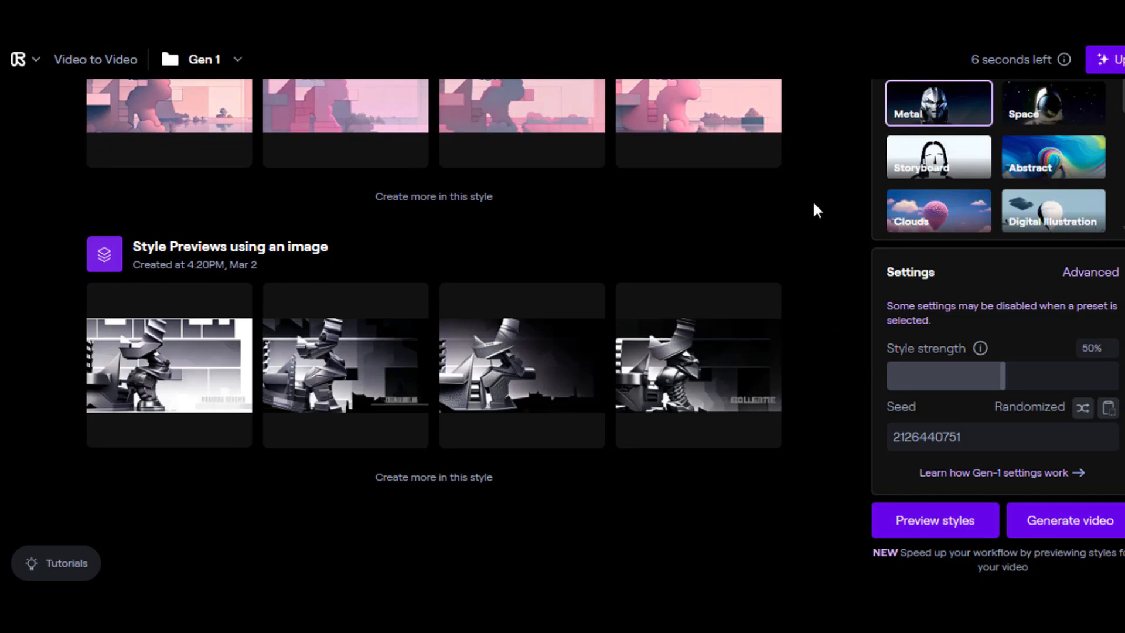